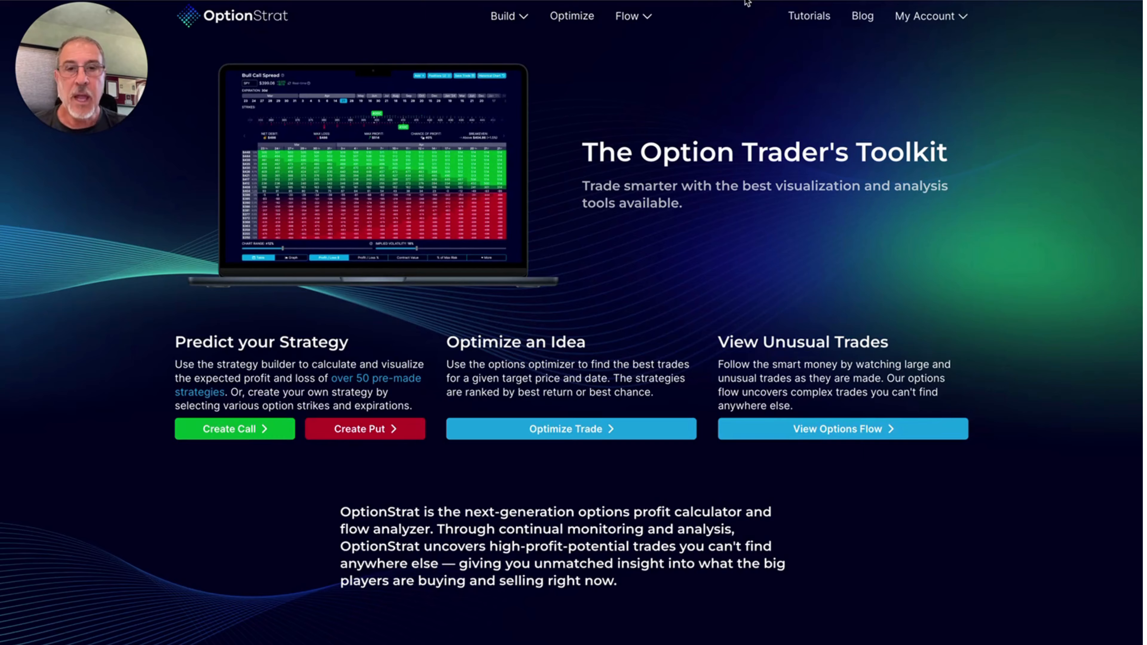
Bring up the Build catalogue of option strategies from novice to expert
scroll(down, 3)
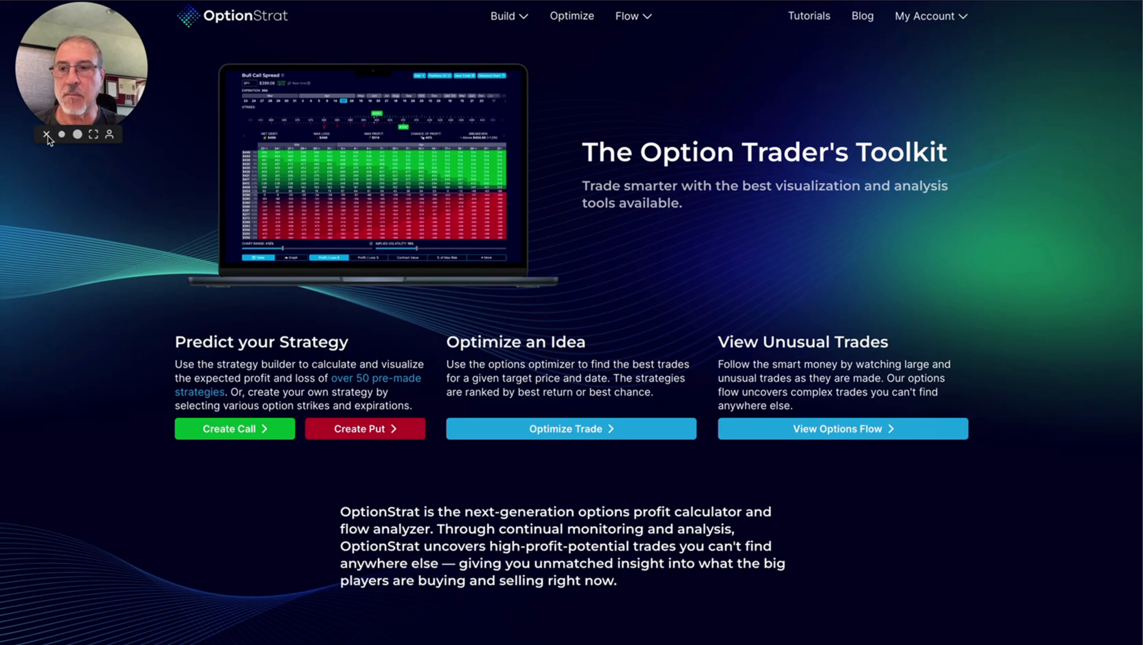
click(46, 135)
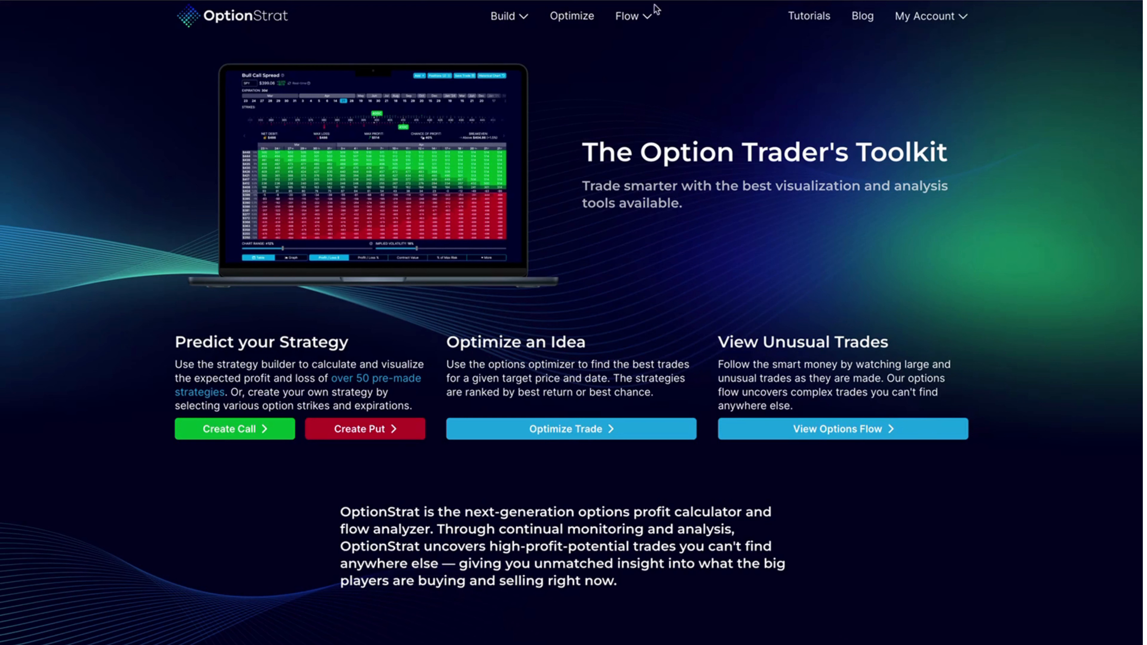
mouse_move(478, 24)
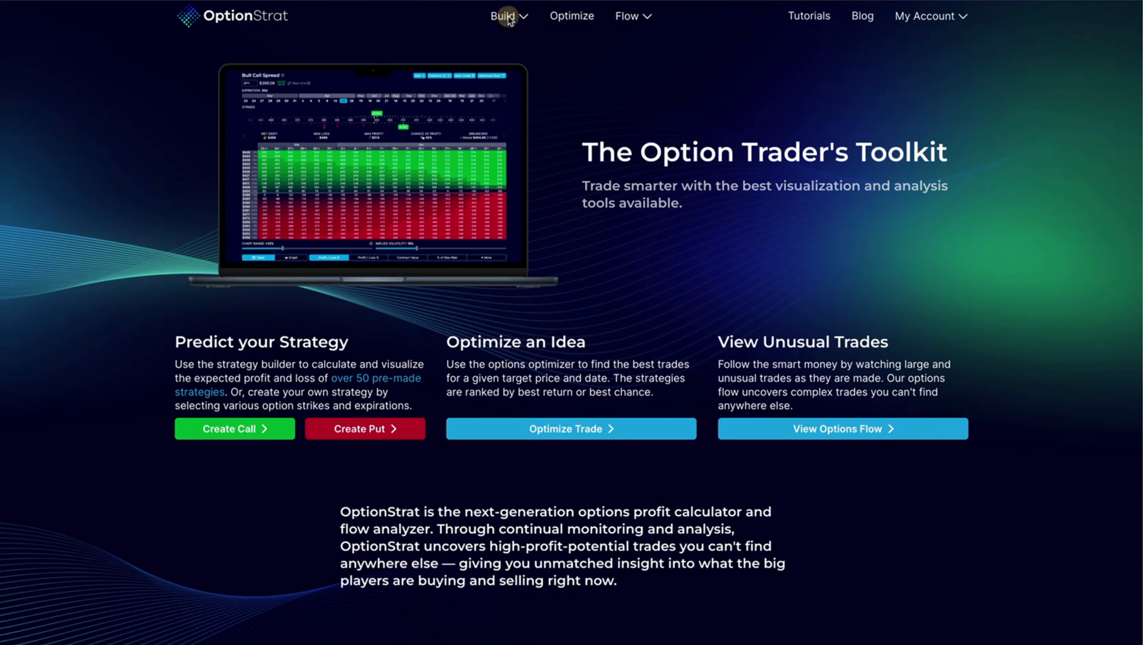
click(503, 16)
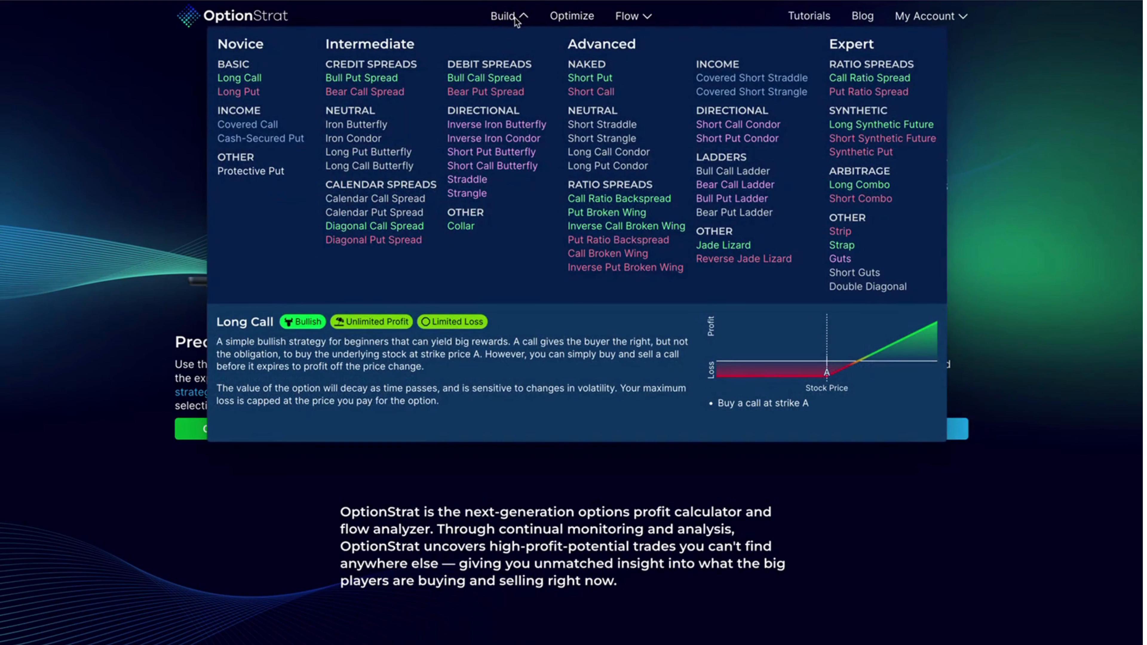
mouse_move(494, 39)
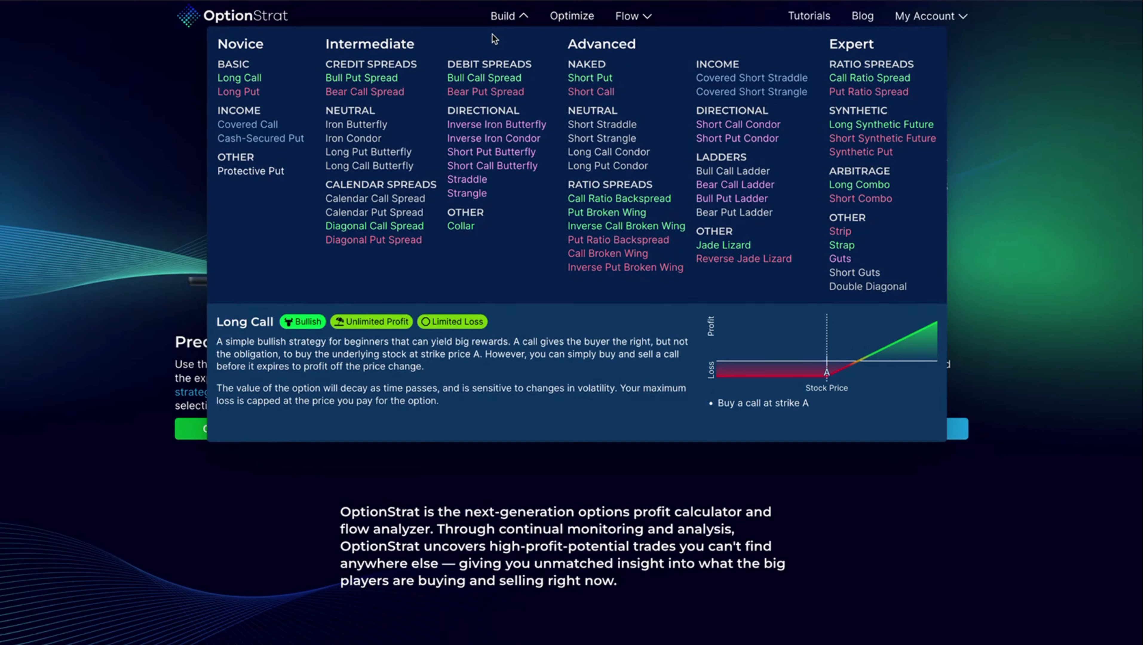
mouse_move(375, 198)
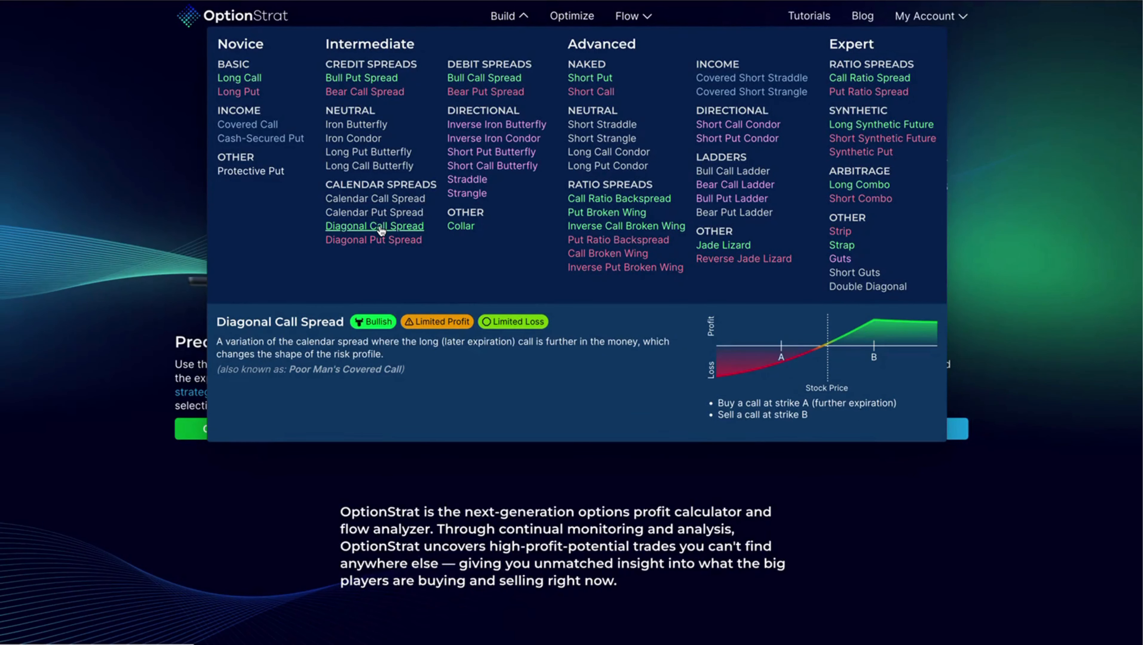
mouse_move(373, 240)
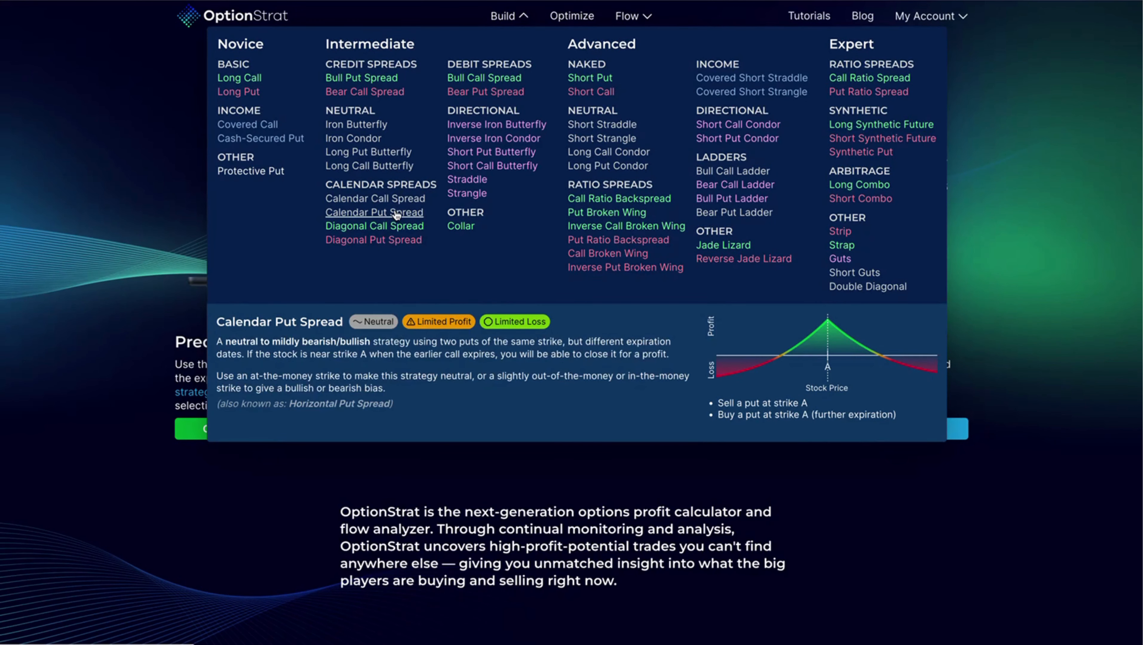
mouse_move(384, 217)
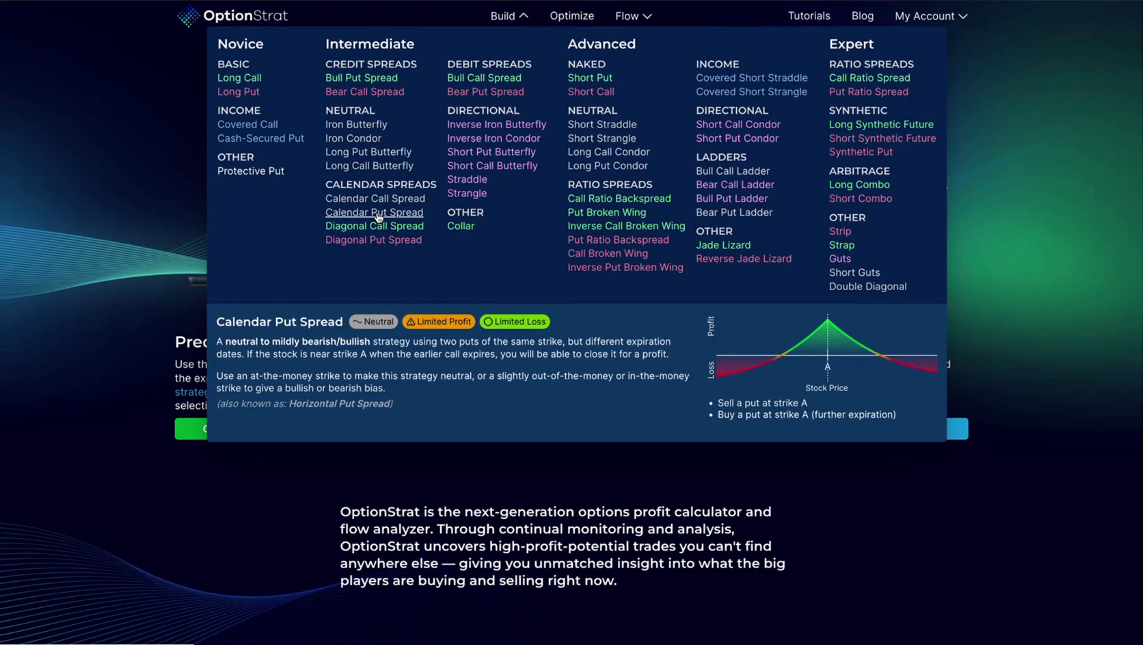
Load a Calendar Put Spread on SPX with both legs at the 4,310 put strike
click(374, 212)
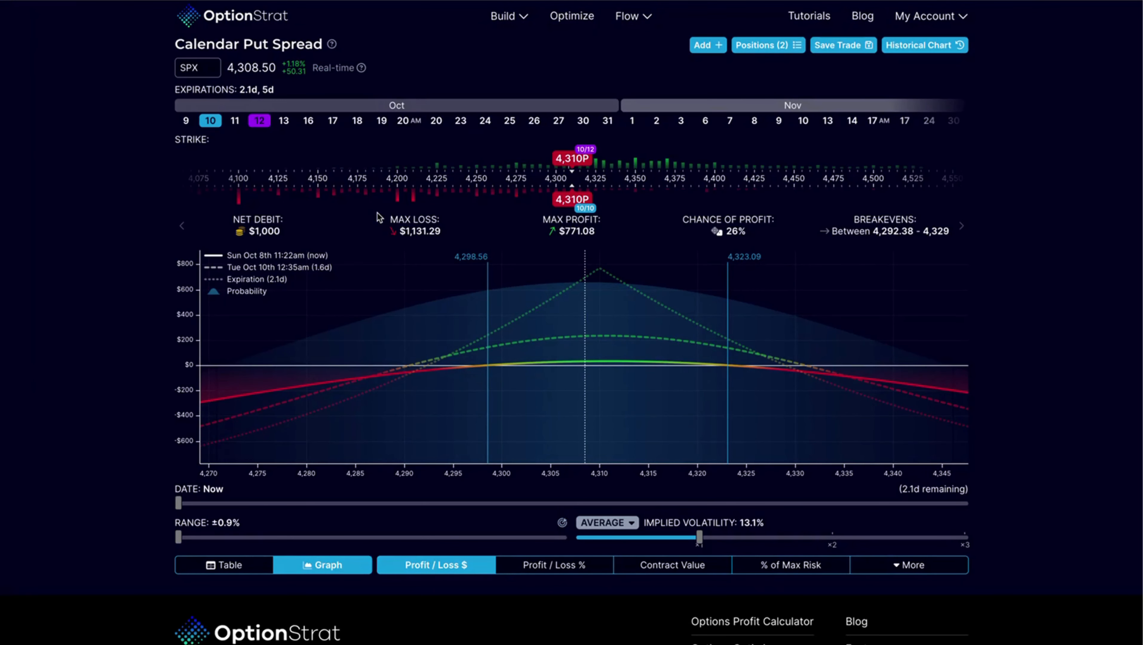
mouse_move(168, 117)
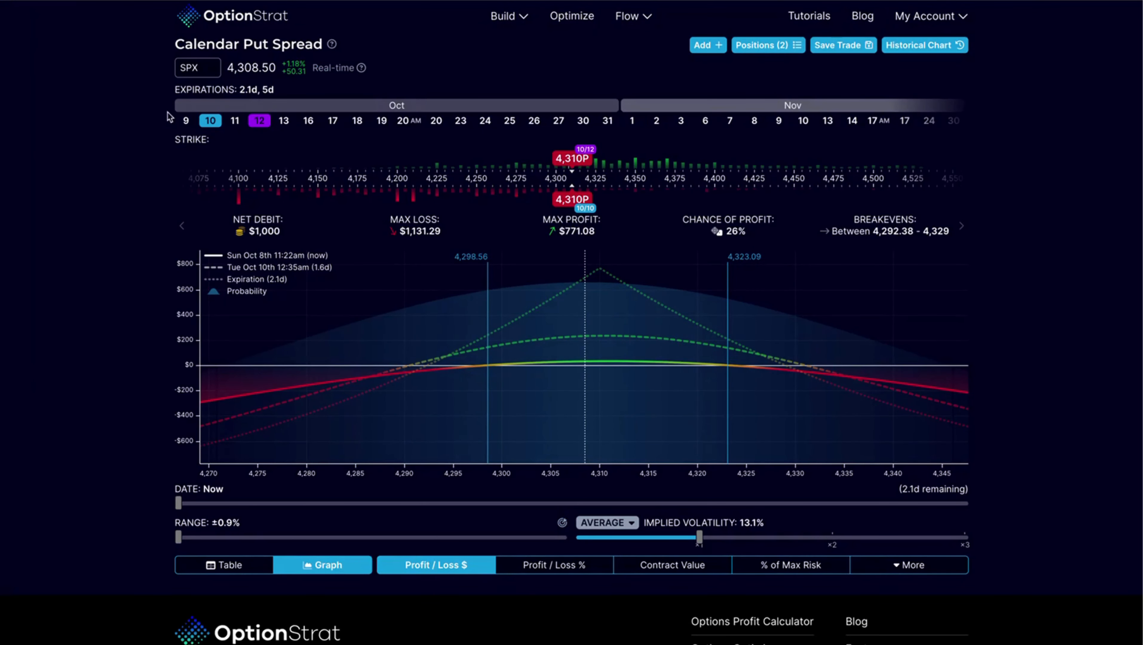
mouse_move(187, 82)
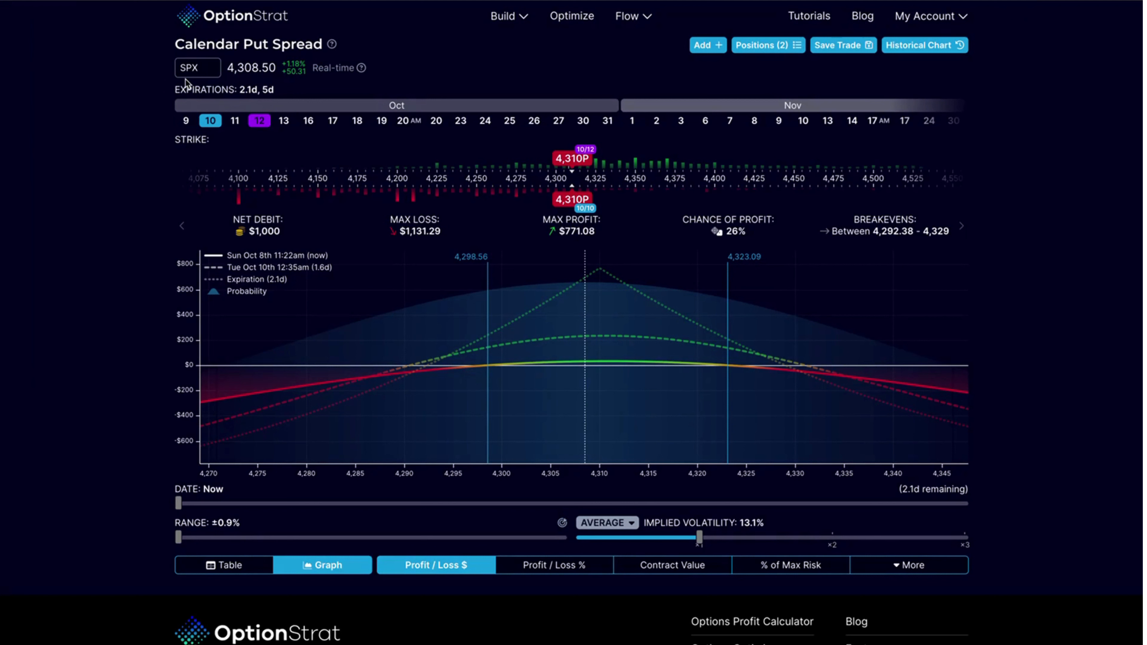
mouse_move(216, 85)
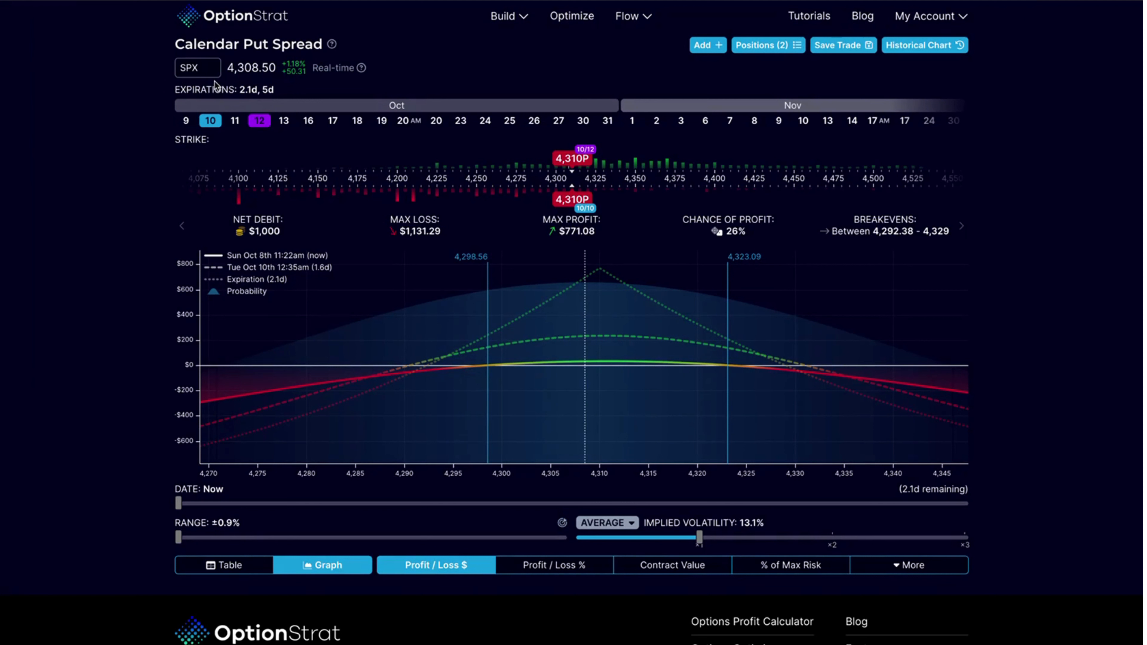
mouse_move(711, 365)
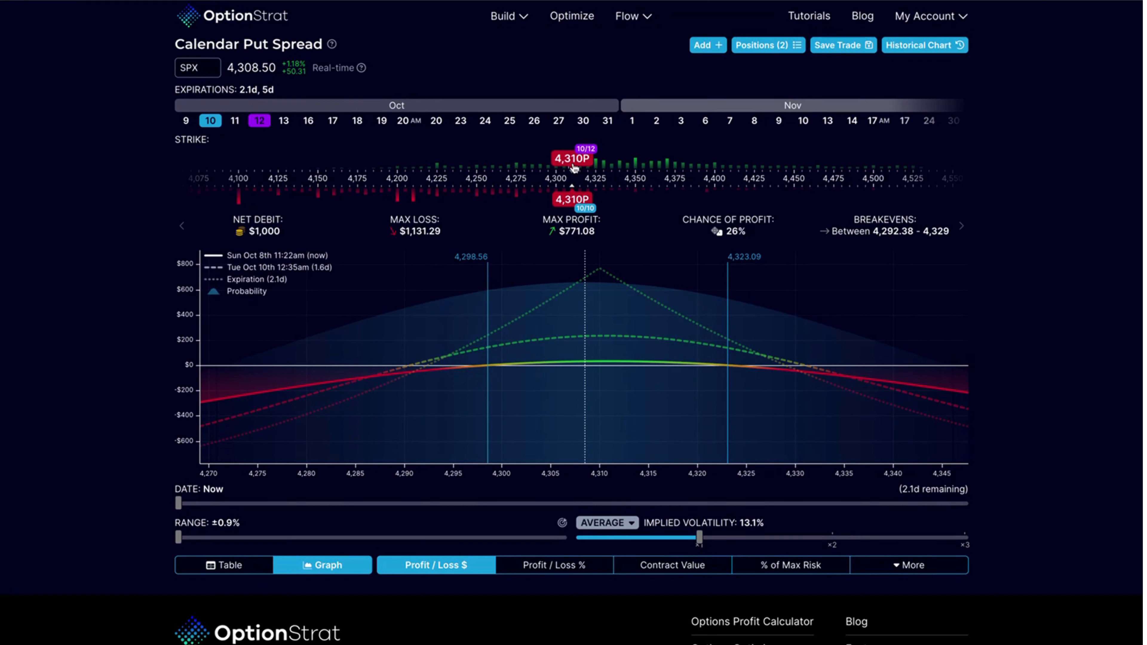
mouse_move(574, 174)
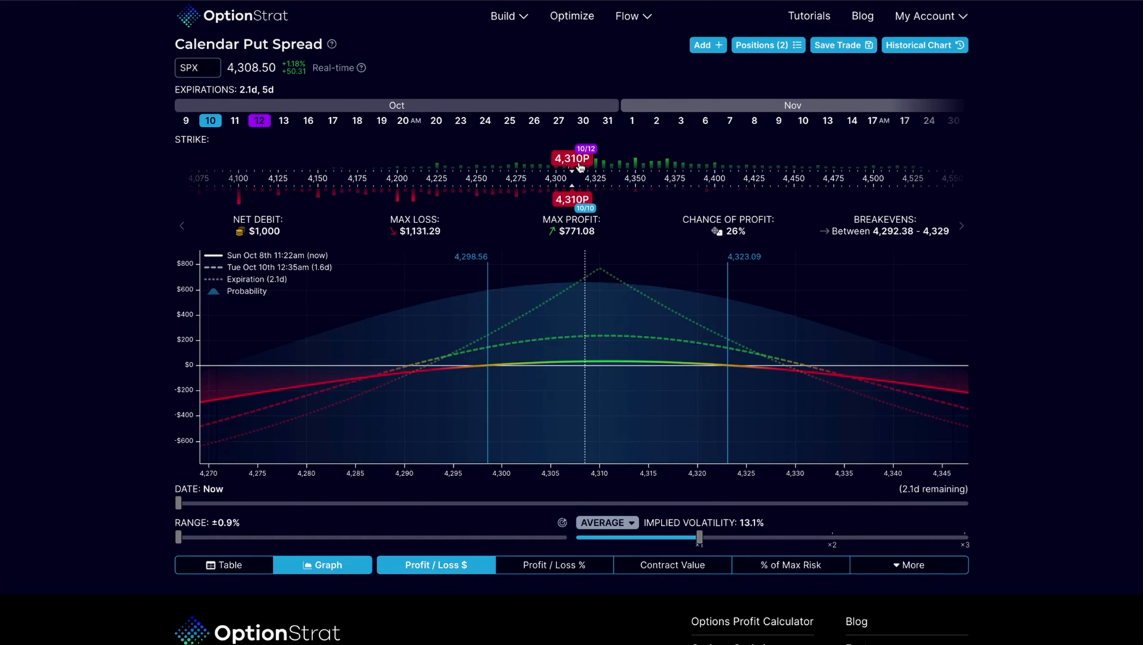
mouse_move(354, 143)
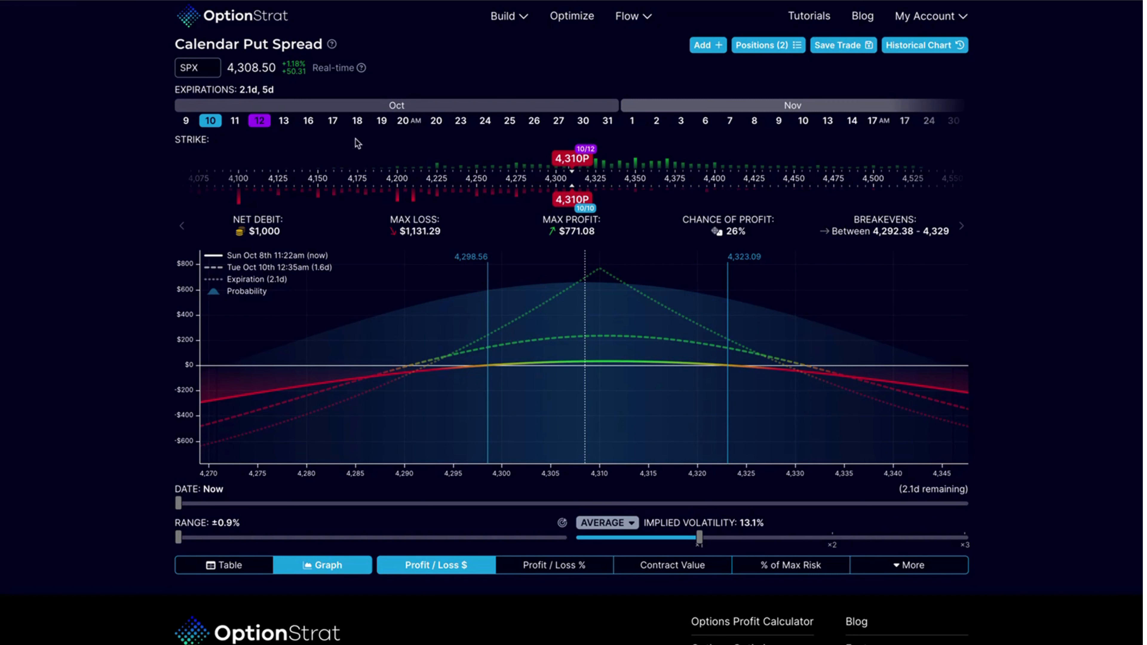
click(571, 201)
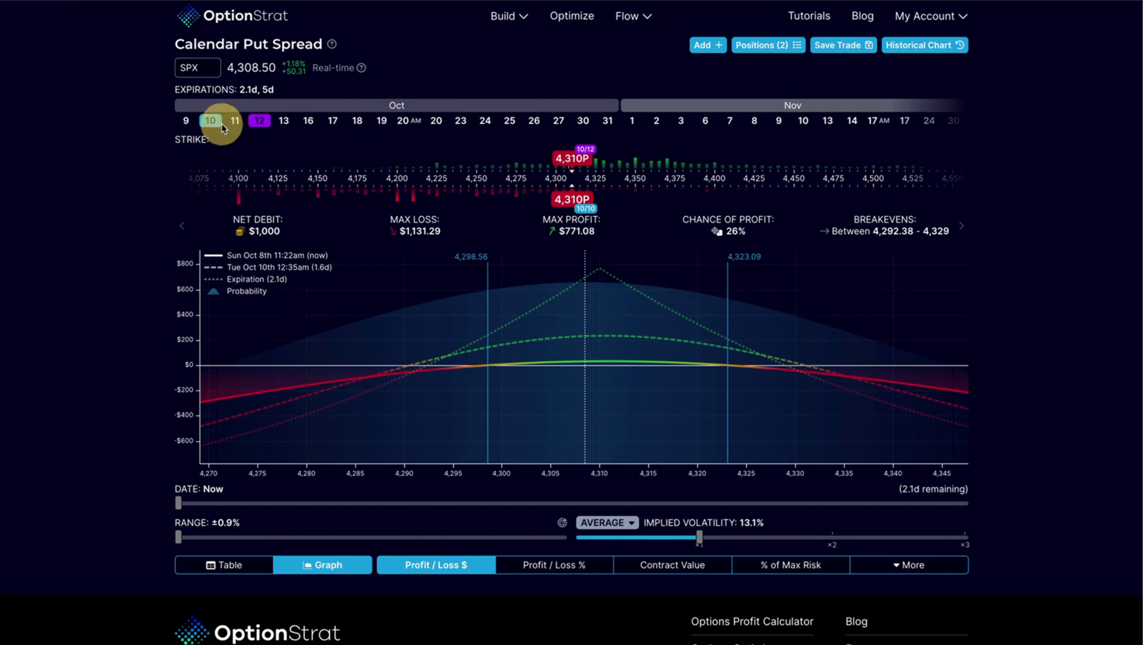
Move the short 4,310 put to the October 20 expiration
click(571, 201)
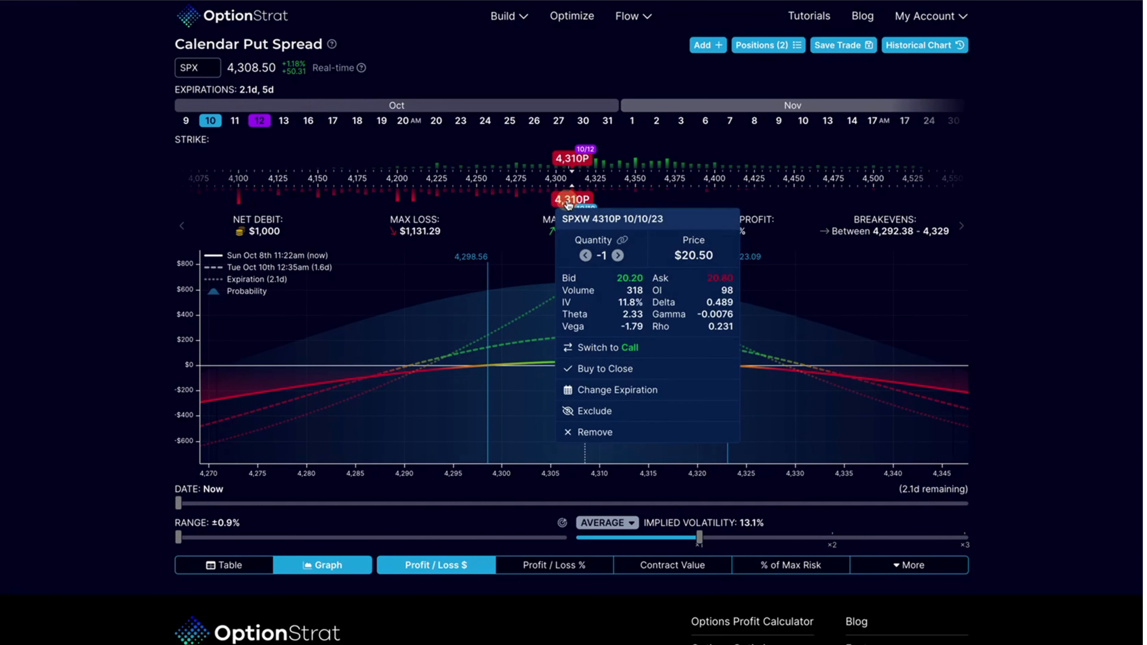
click(618, 389)
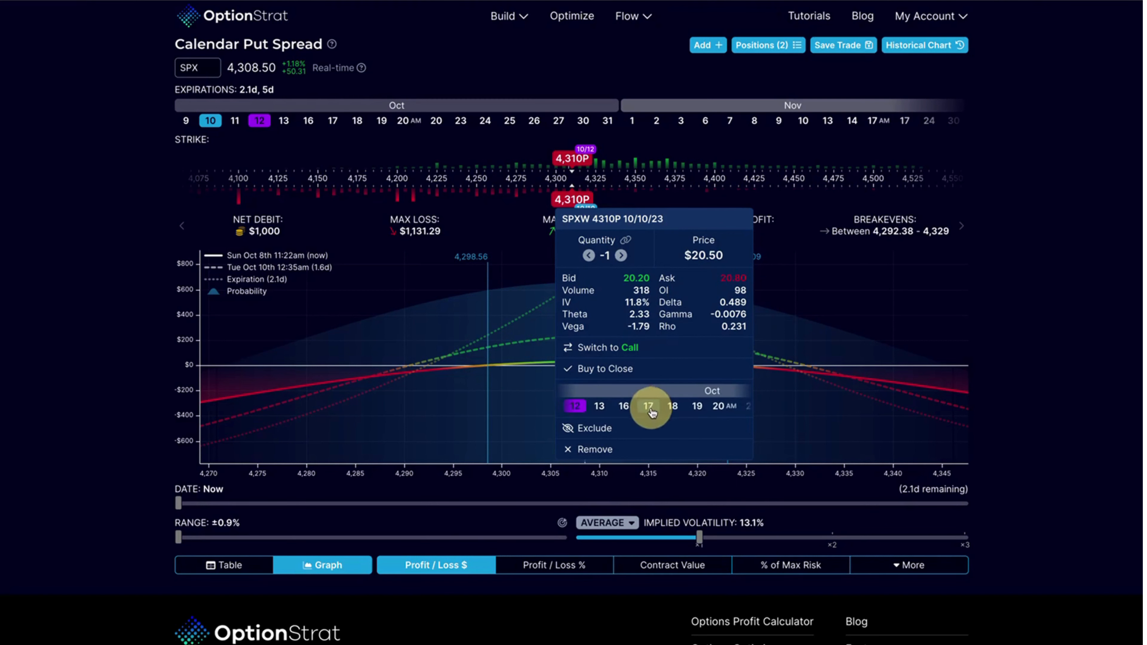
click(721, 406)
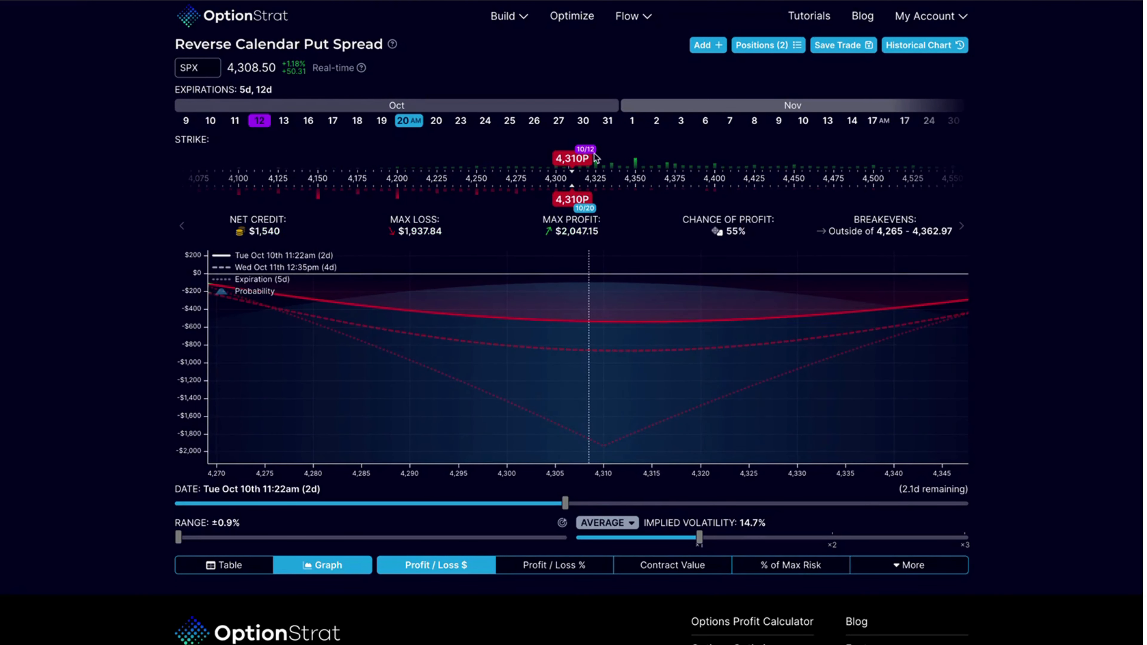
Move the long 4,310 put to the November 17 expiration
click(571, 158)
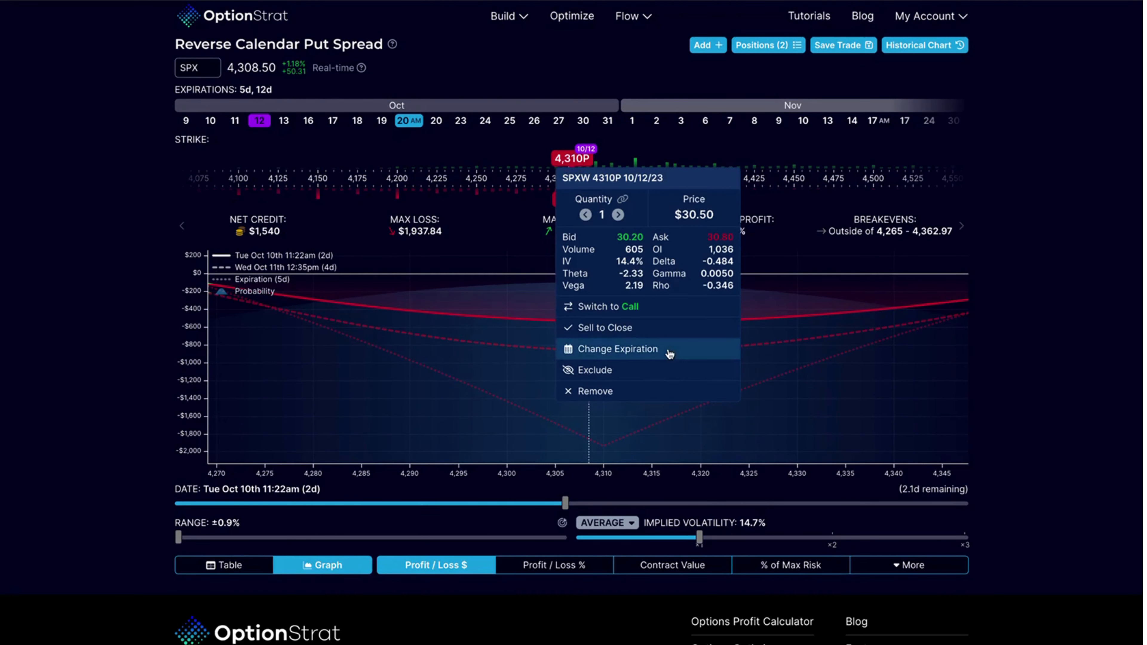
click(616, 349)
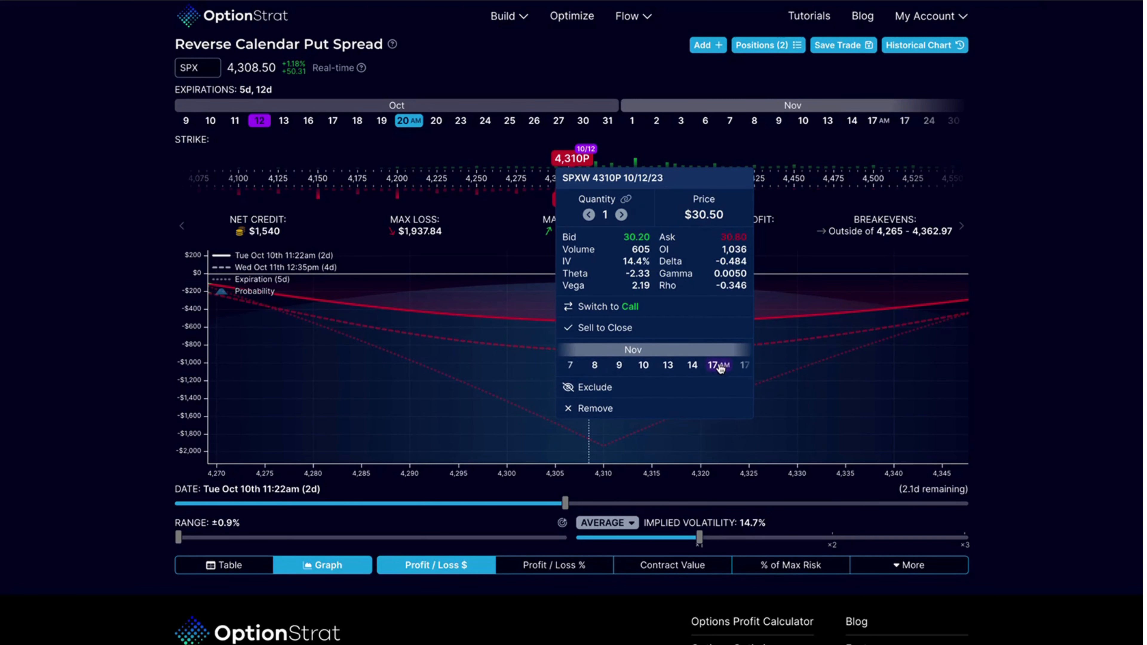
click(713, 364)
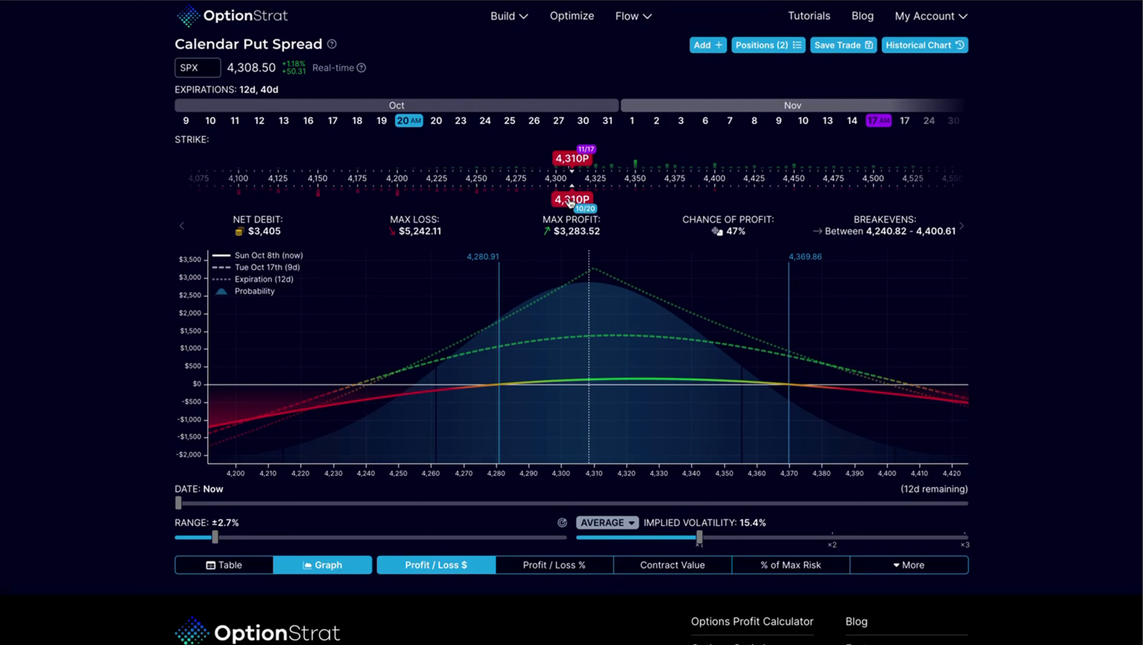
mouse_move(677, 235)
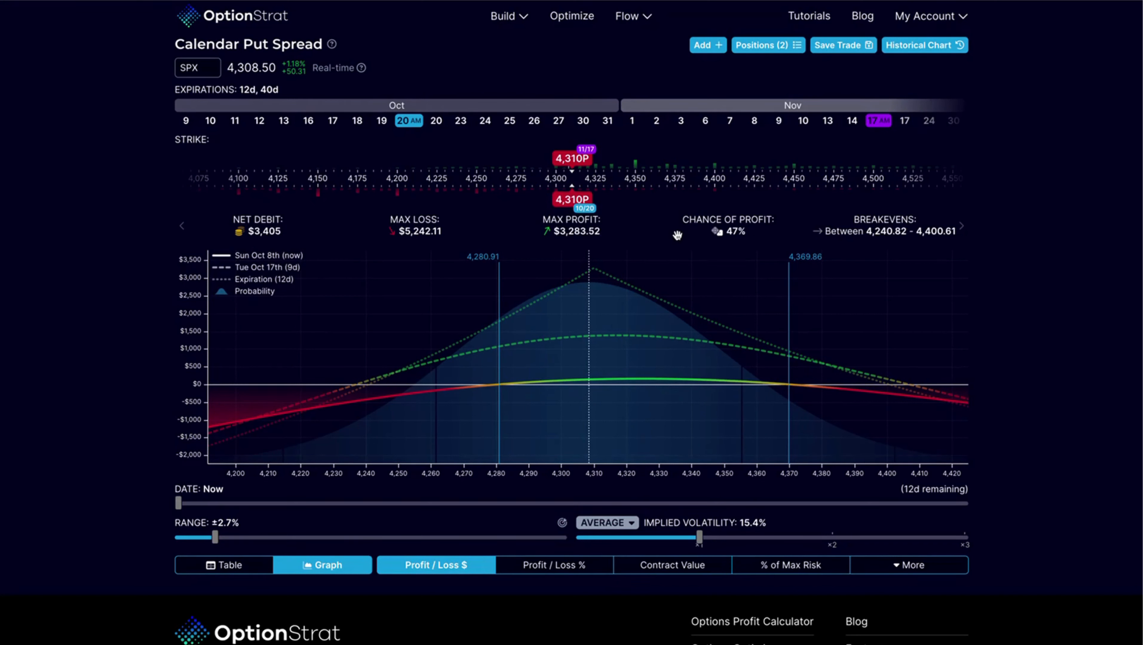
Scroll down the position page and back up to the summary row
scroll(down, 3)
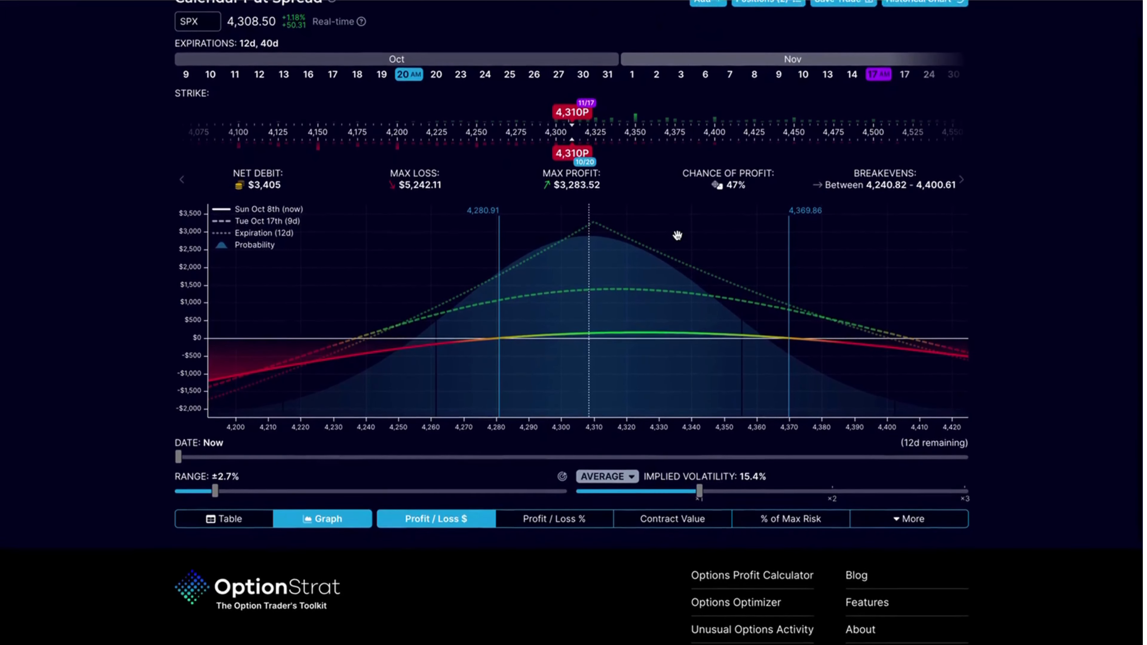
scroll(up, 3)
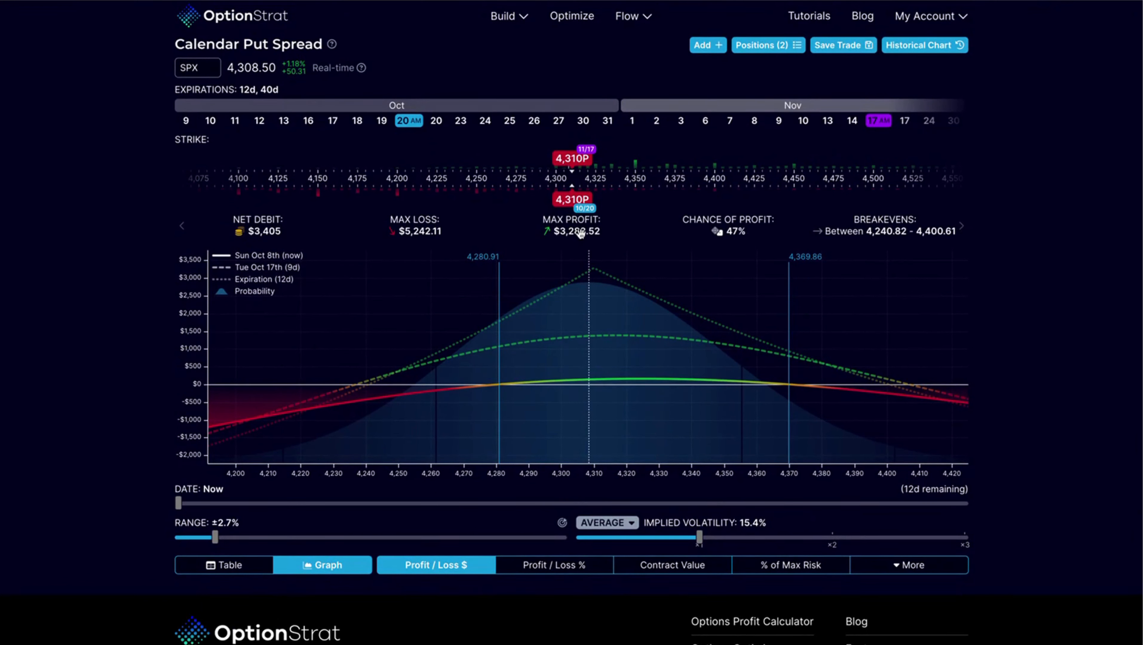
mouse_move(966, 245)
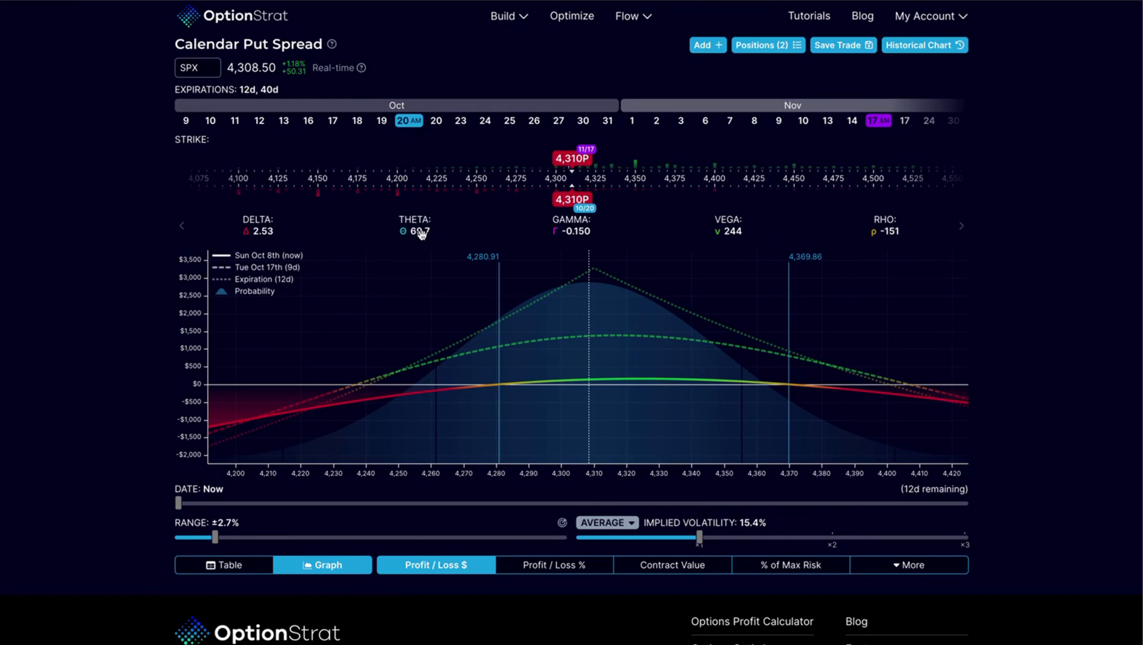
mouse_move(330, 222)
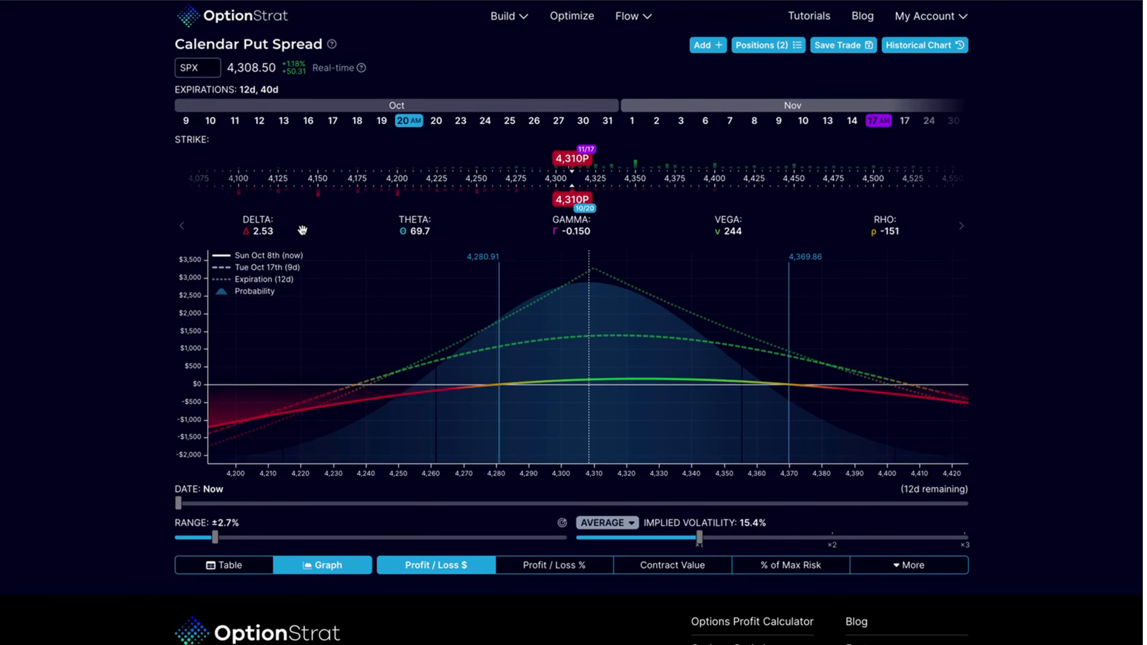
mouse_move(457, 215)
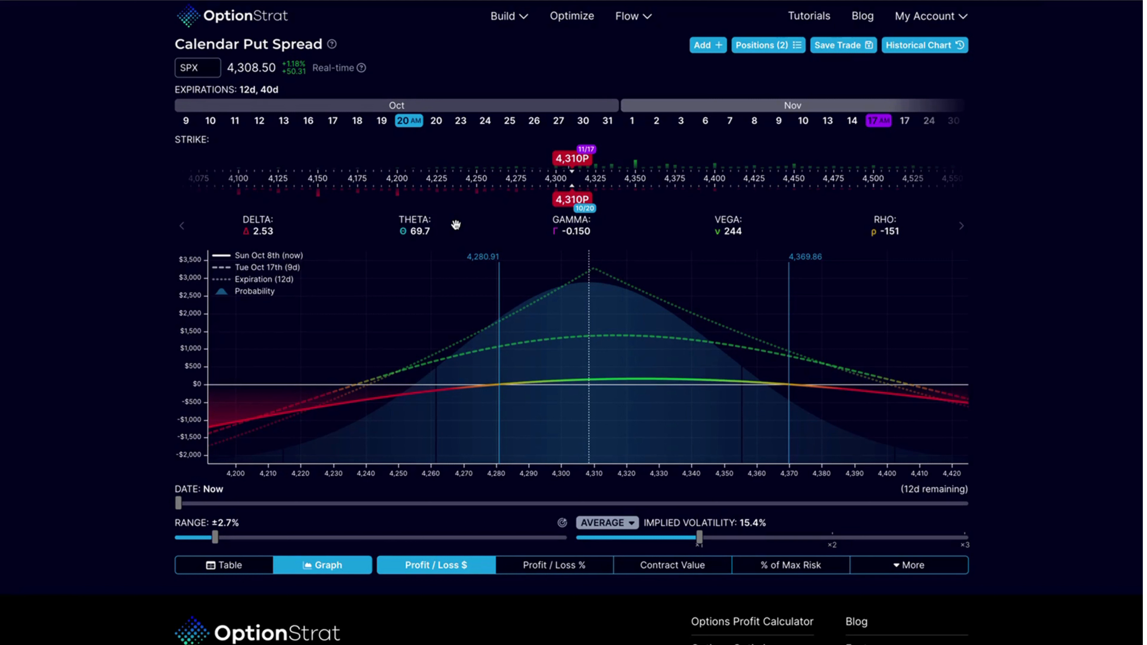
mouse_move(780, 235)
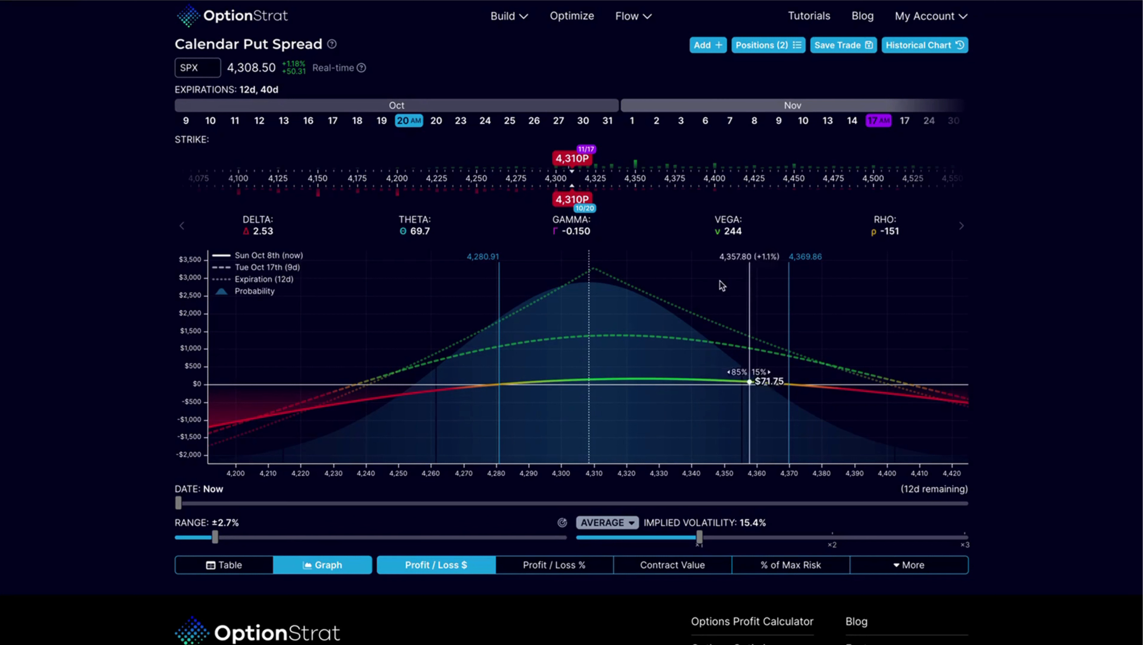
mouse_move(591, 378)
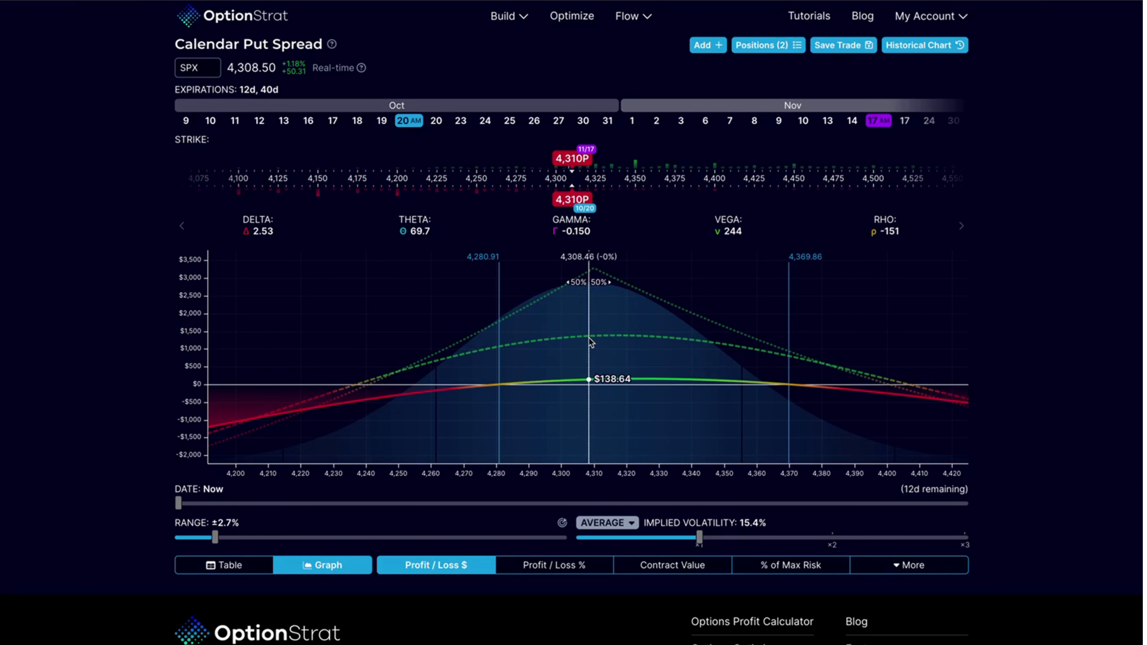
mouse_move(594, 347)
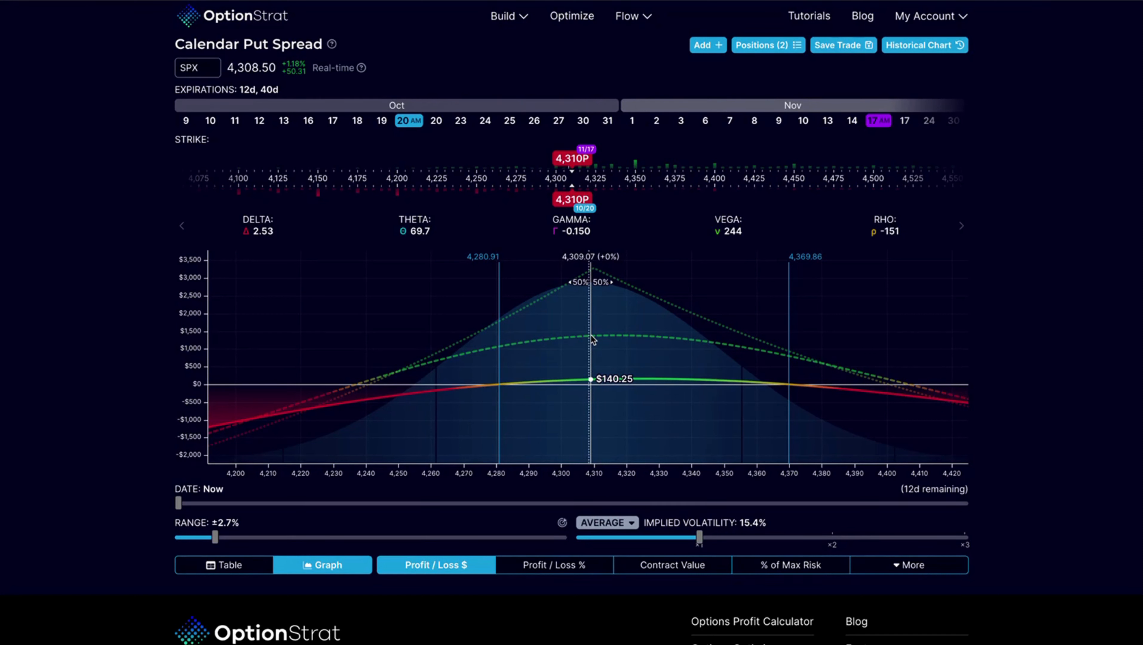
mouse_move(593, 273)
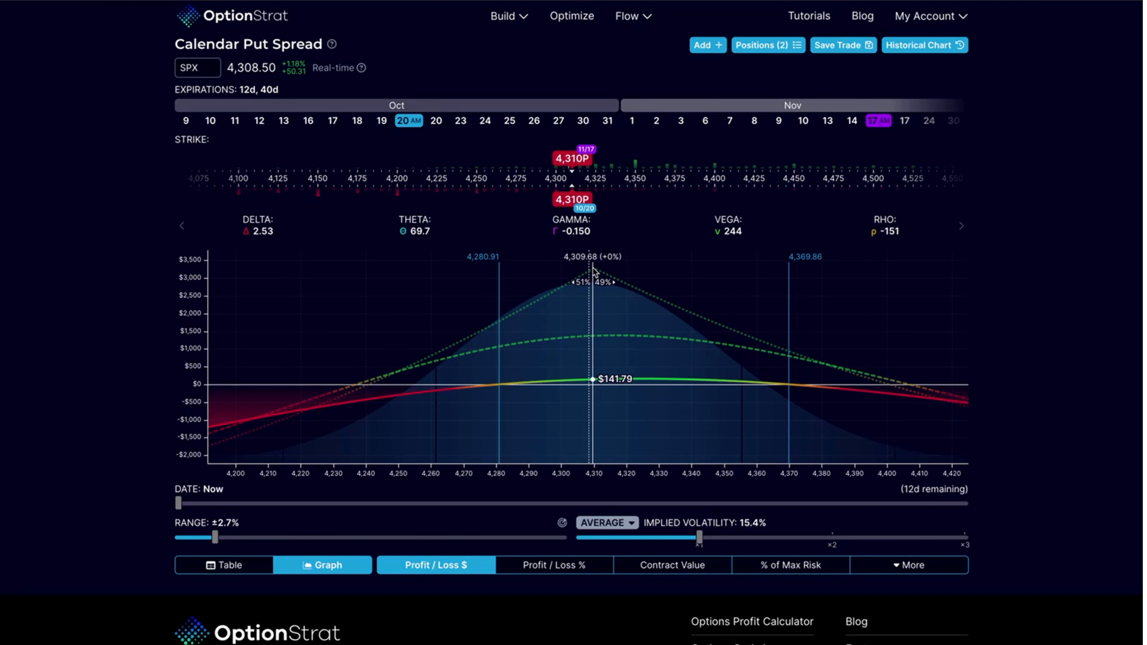
drag(178, 503, 180, 503)
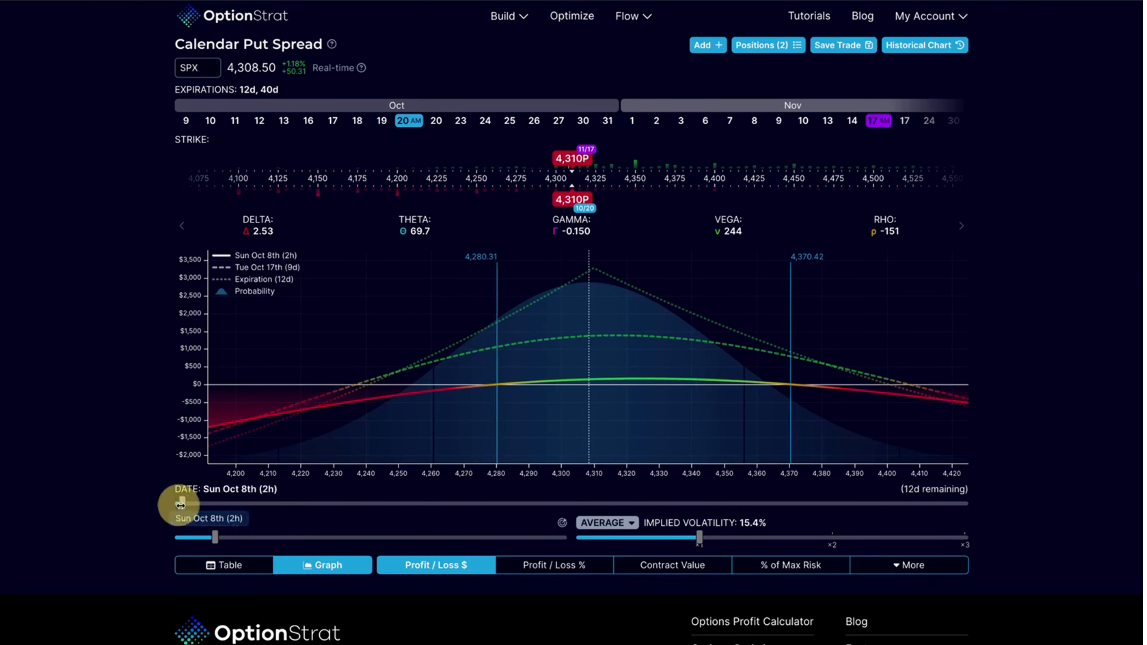
drag(214, 501, 669, 498)
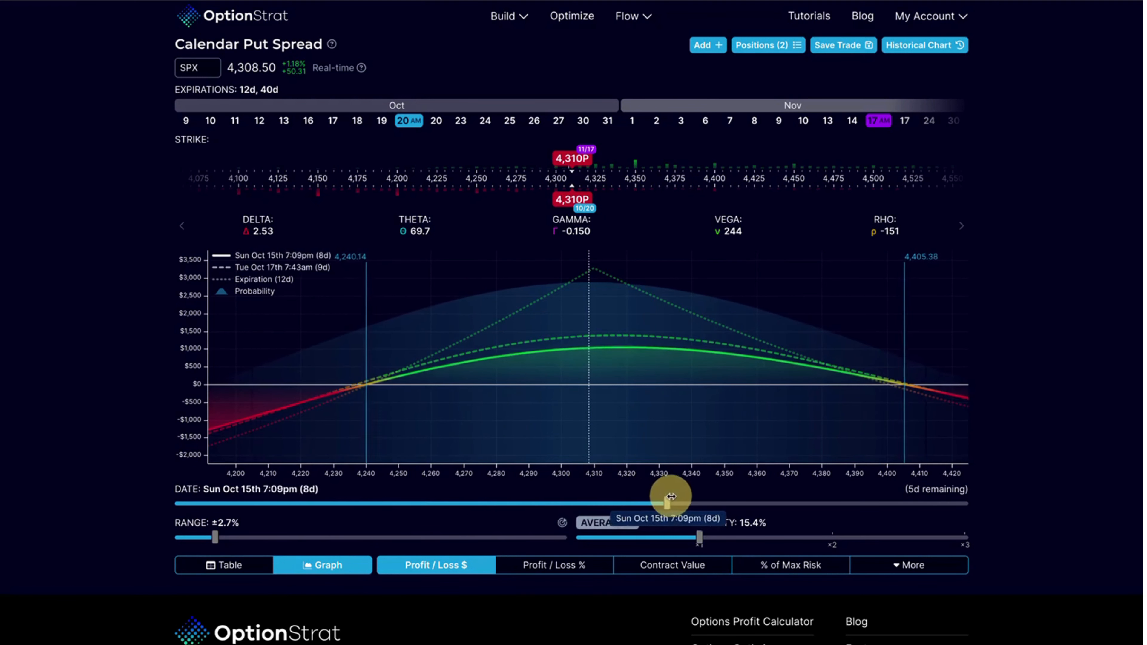
drag(671, 502, 880, 488)
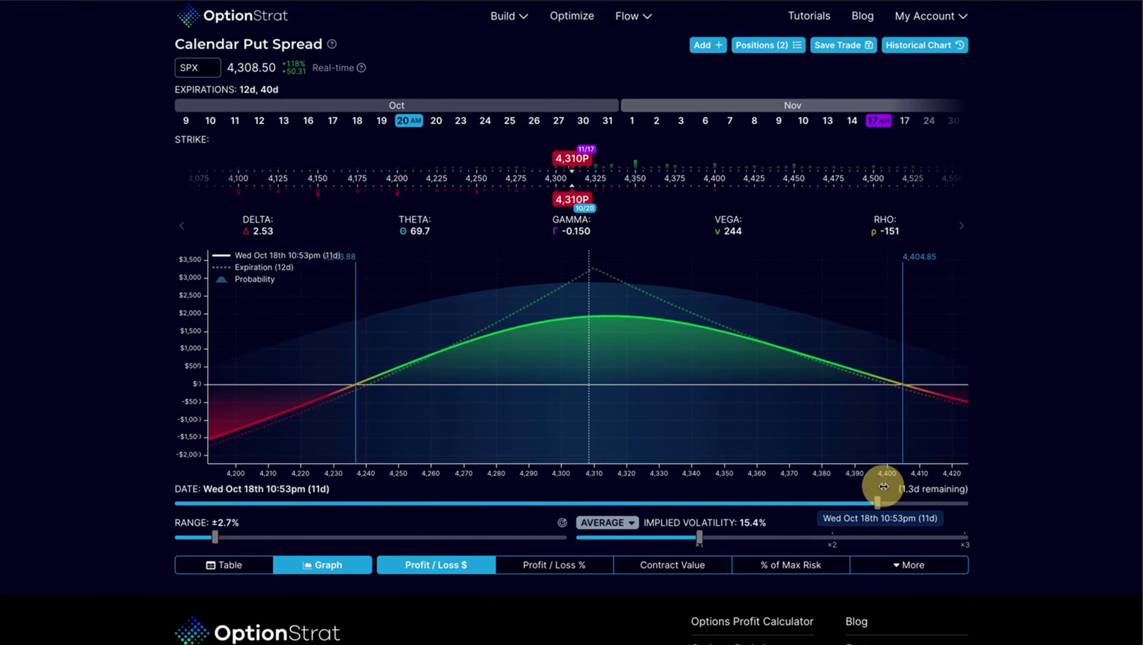
drag(883, 488, 718, 488)
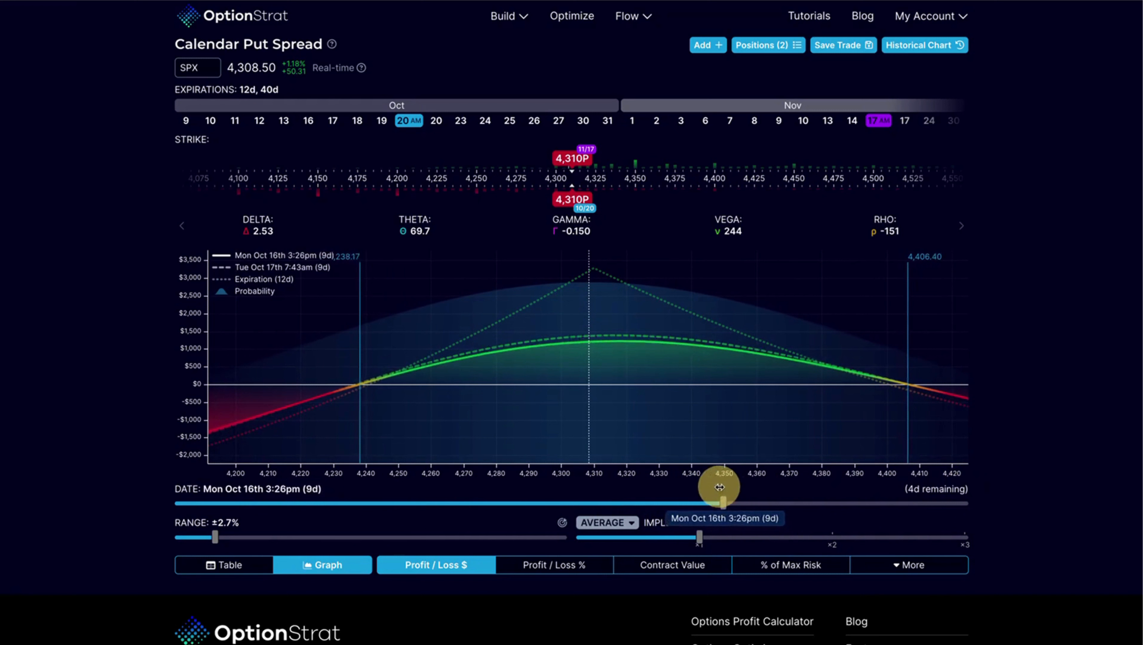
drag(720, 503, 545, 503)
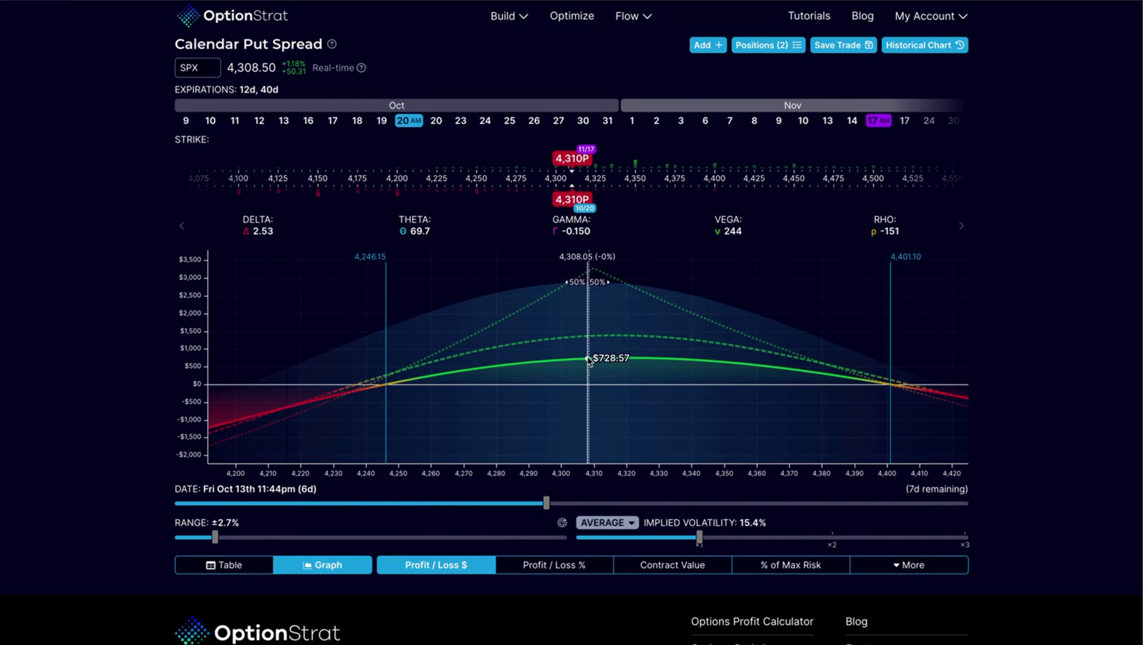
drag(545, 503, 545, 503)
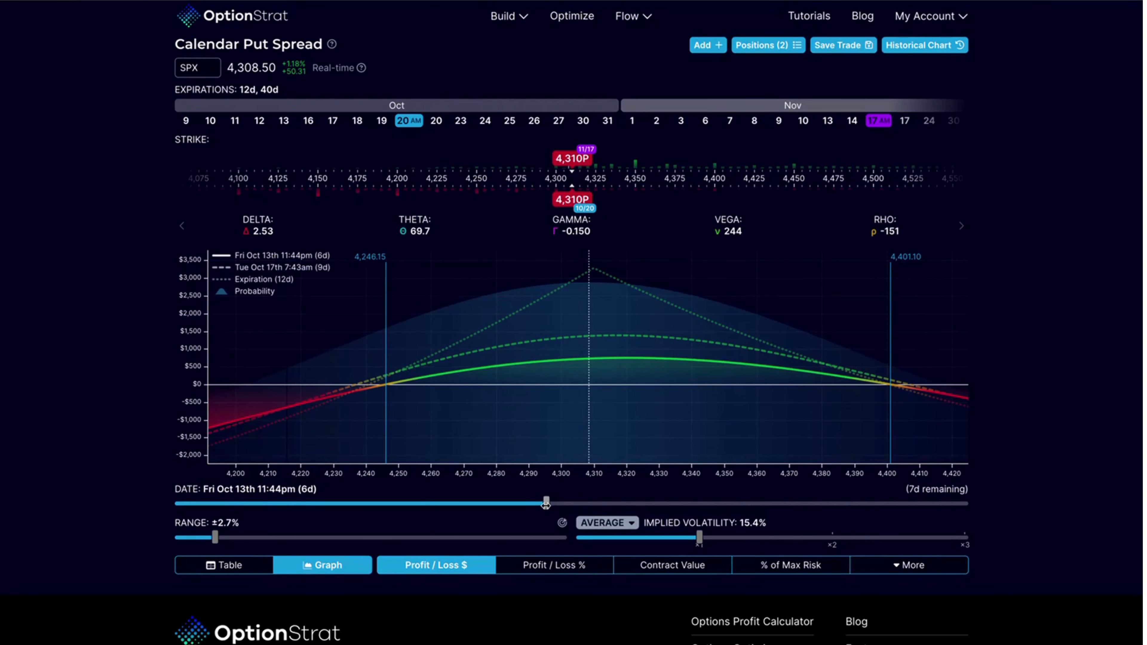
drag(545, 503, 907, 503)
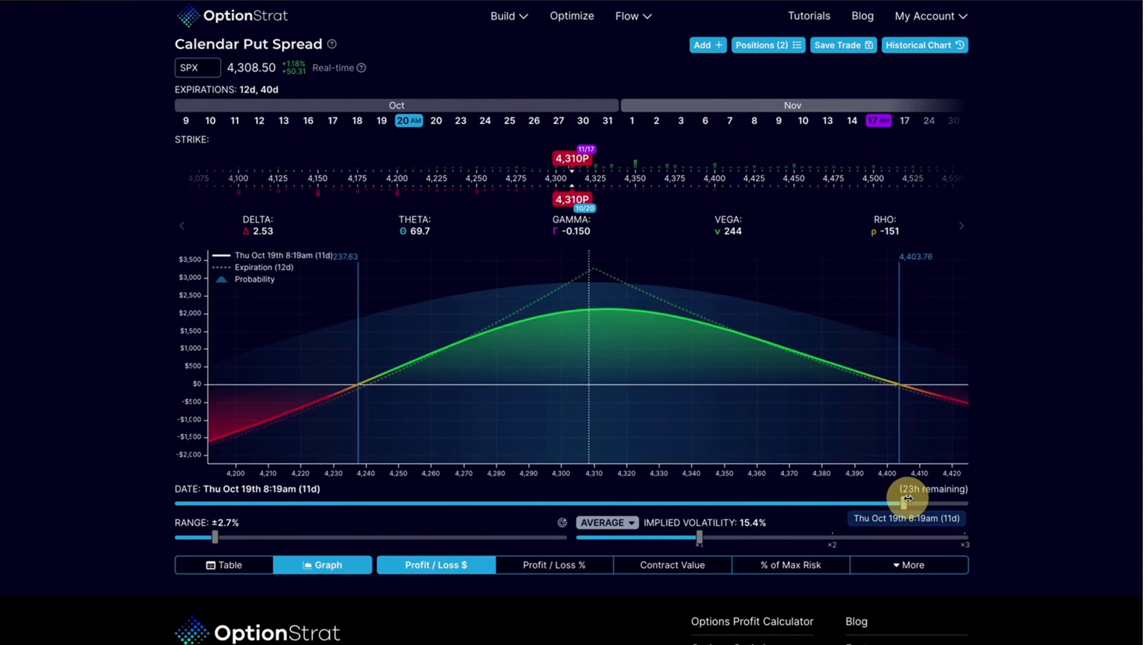
drag(907, 499, 769, 499)
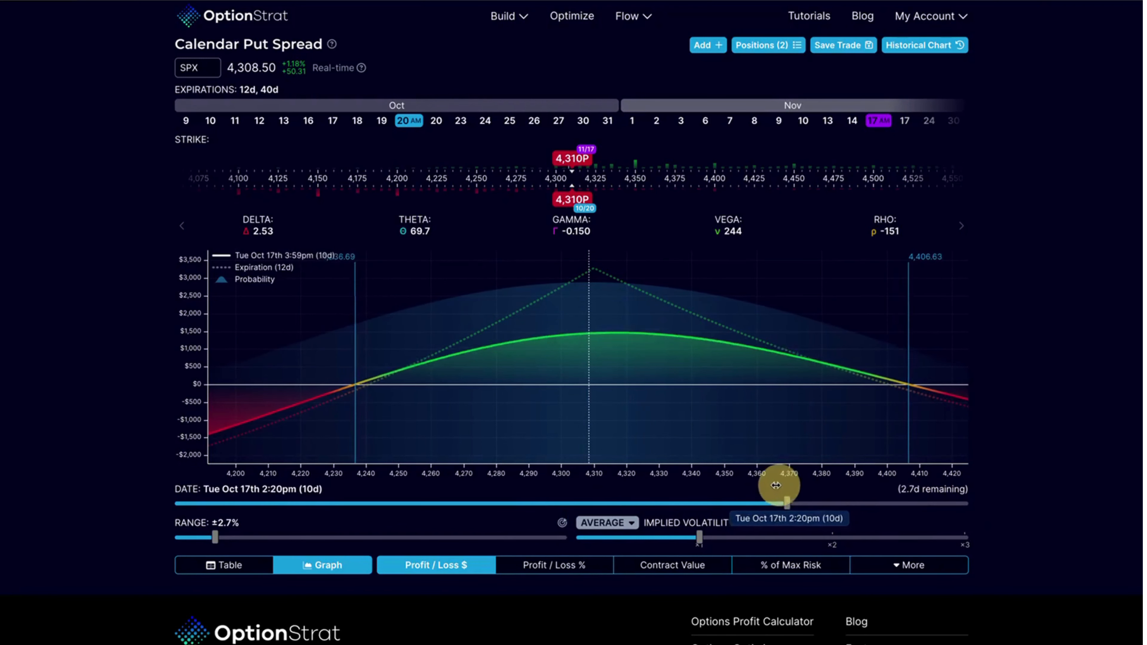
drag(786, 503, 188, 503)
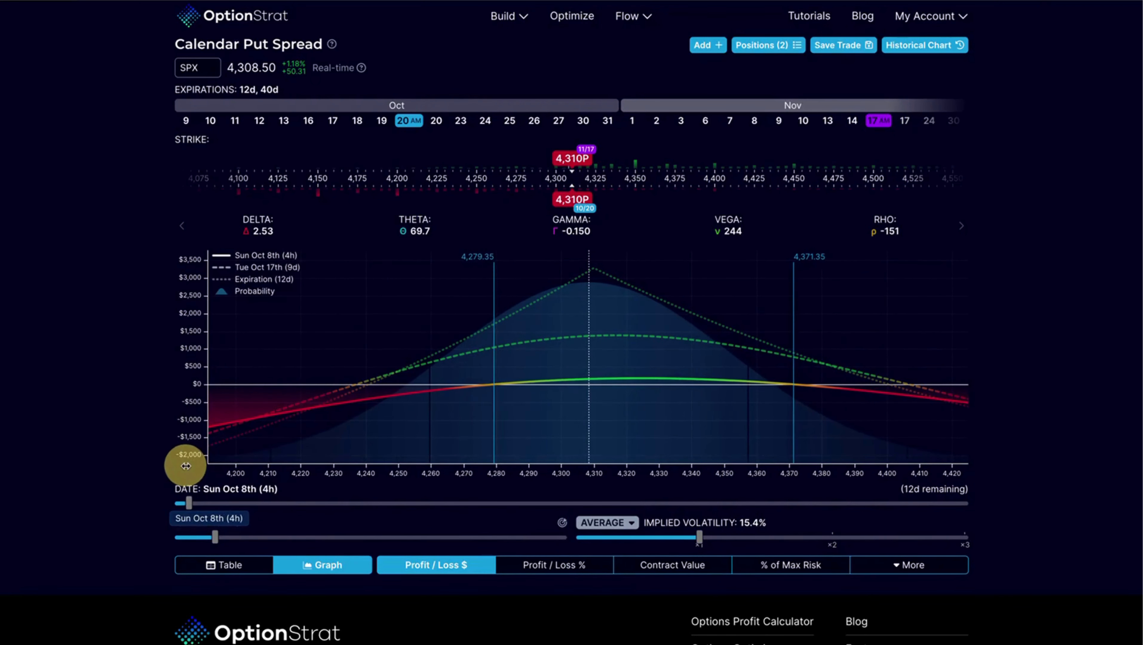
drag(189, 503, 179, 503)
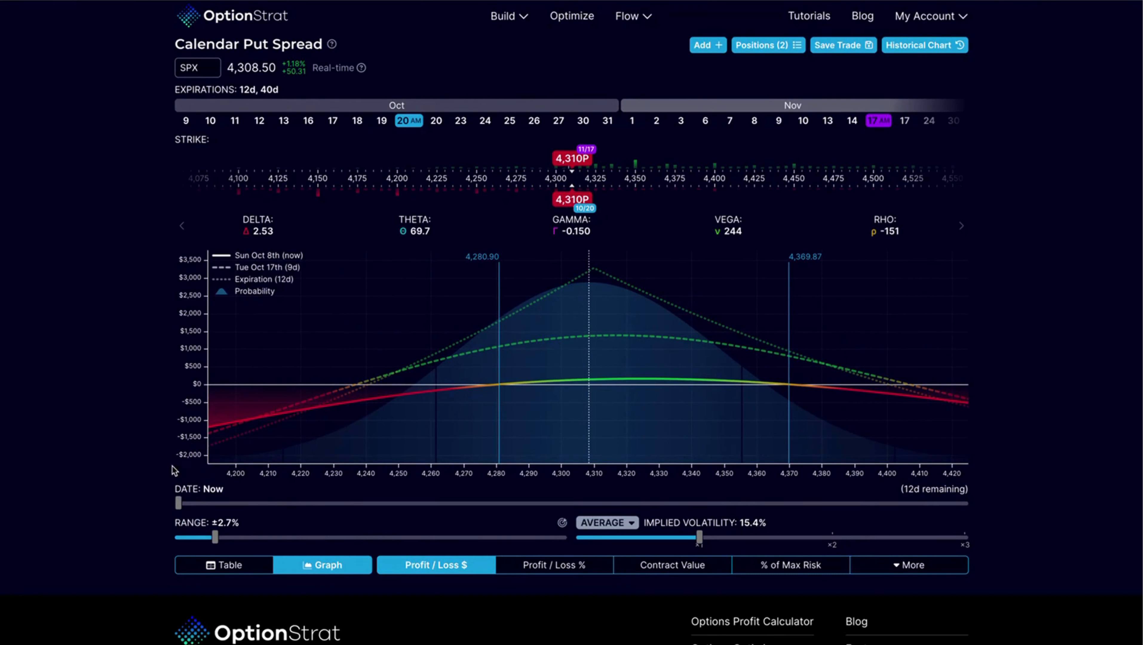
mouse_move(589, 508)
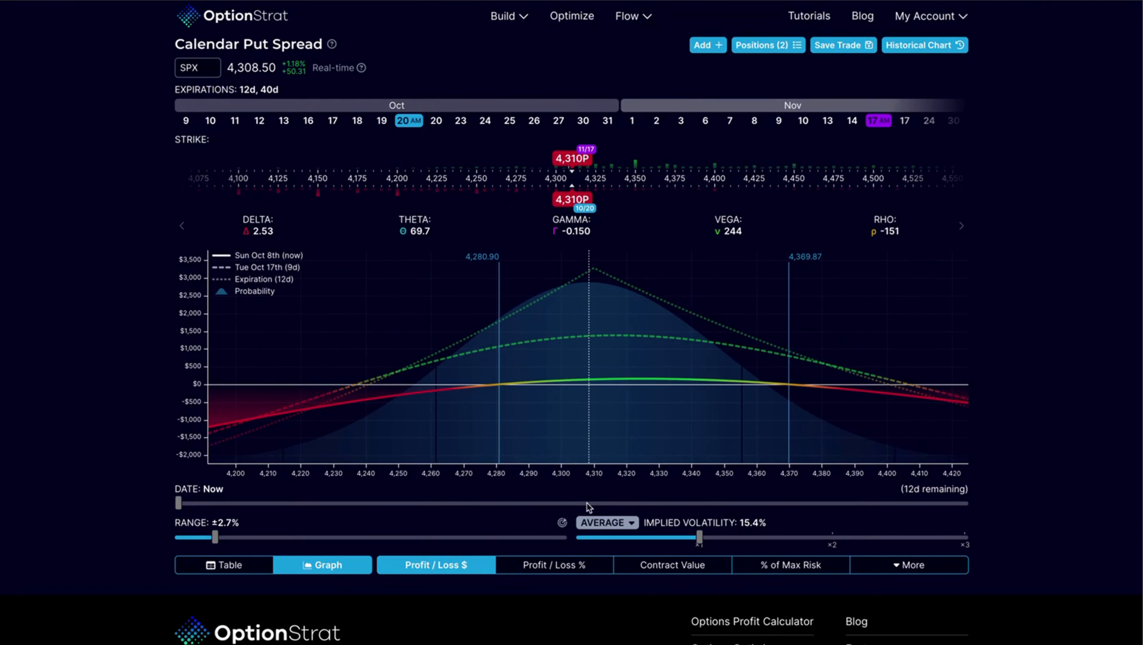
mouse_move(589, 326)
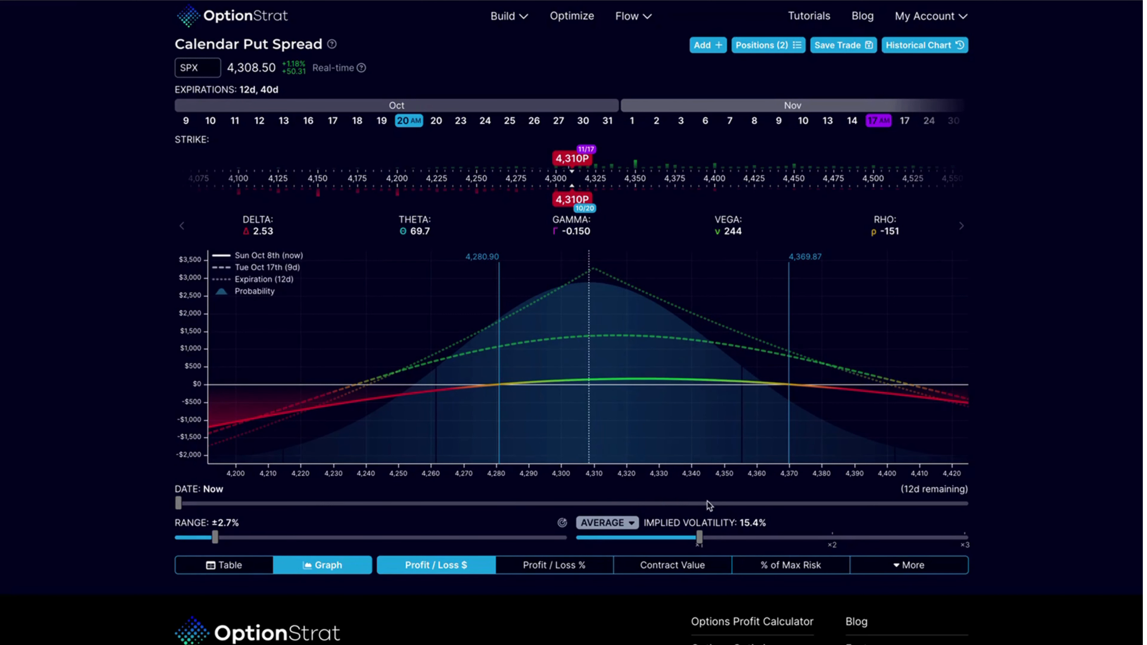
drag(693, 537, 701, 538)
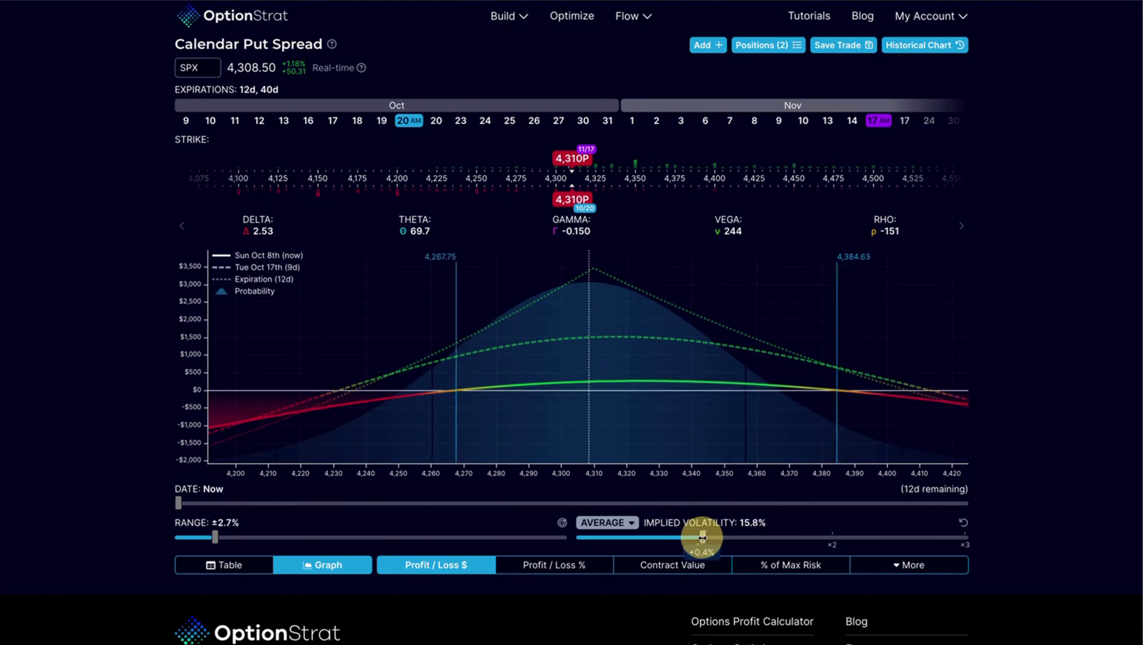
drag(698, 538, 724, 538)
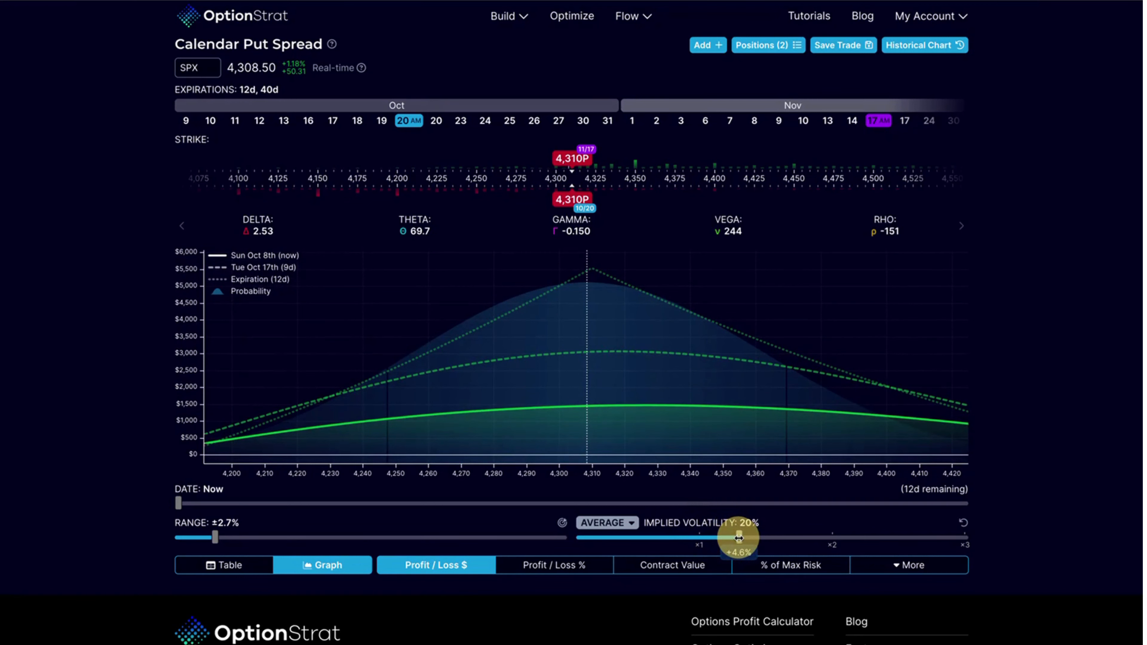
drag(739, 538, 659, 545)
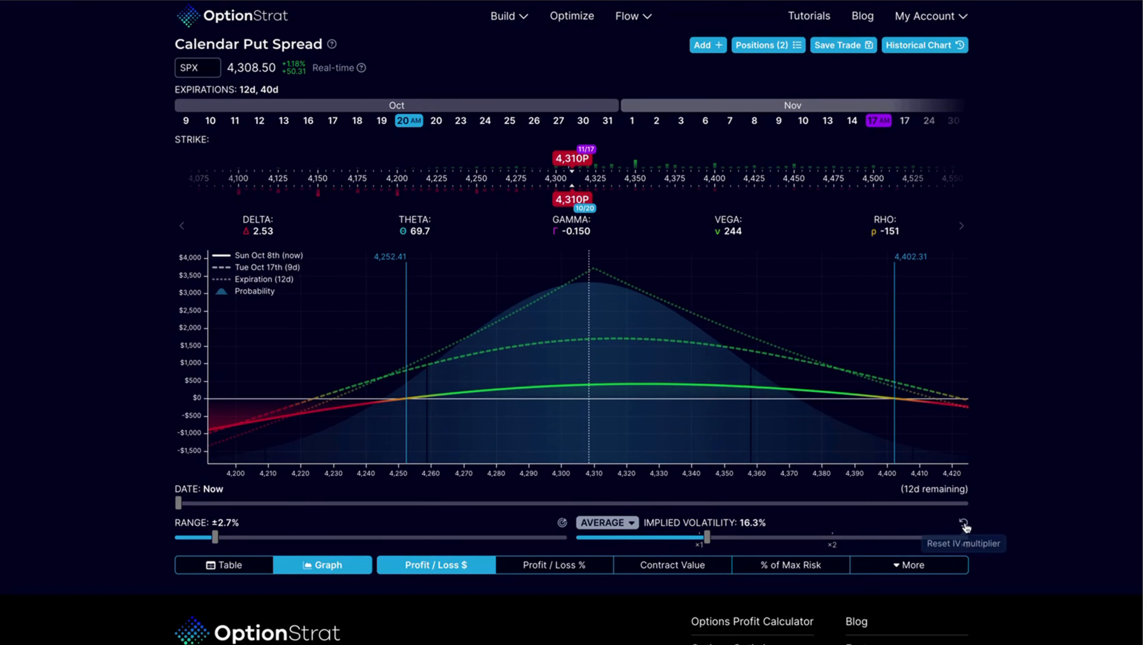
drag(708, 535, 700, 535)
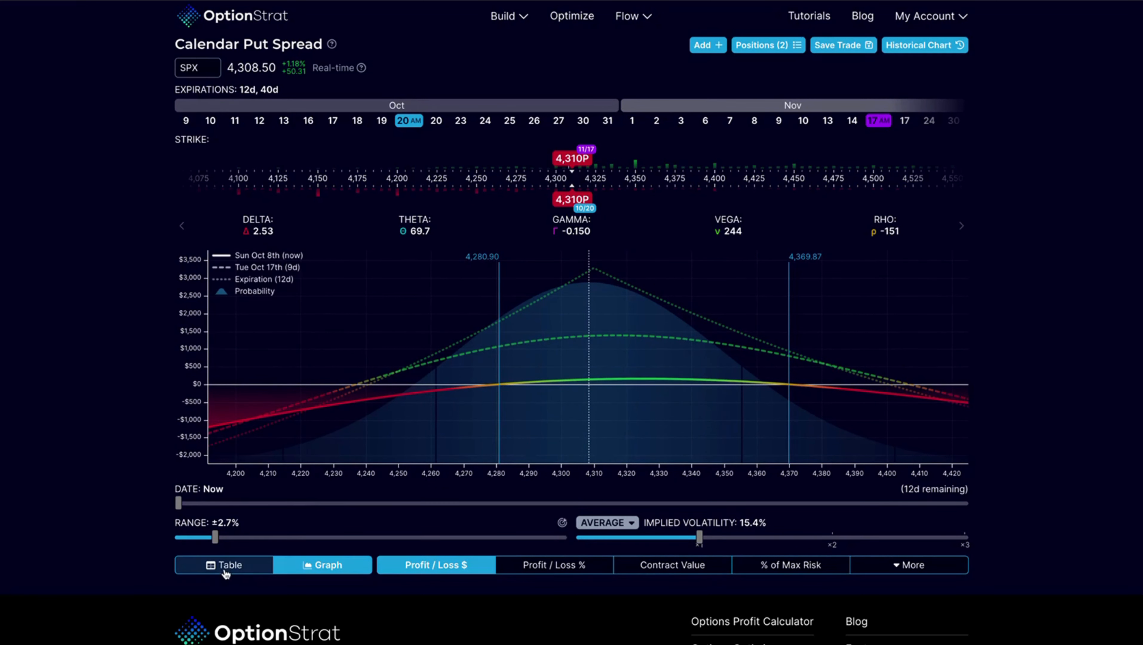
click(222, 565)
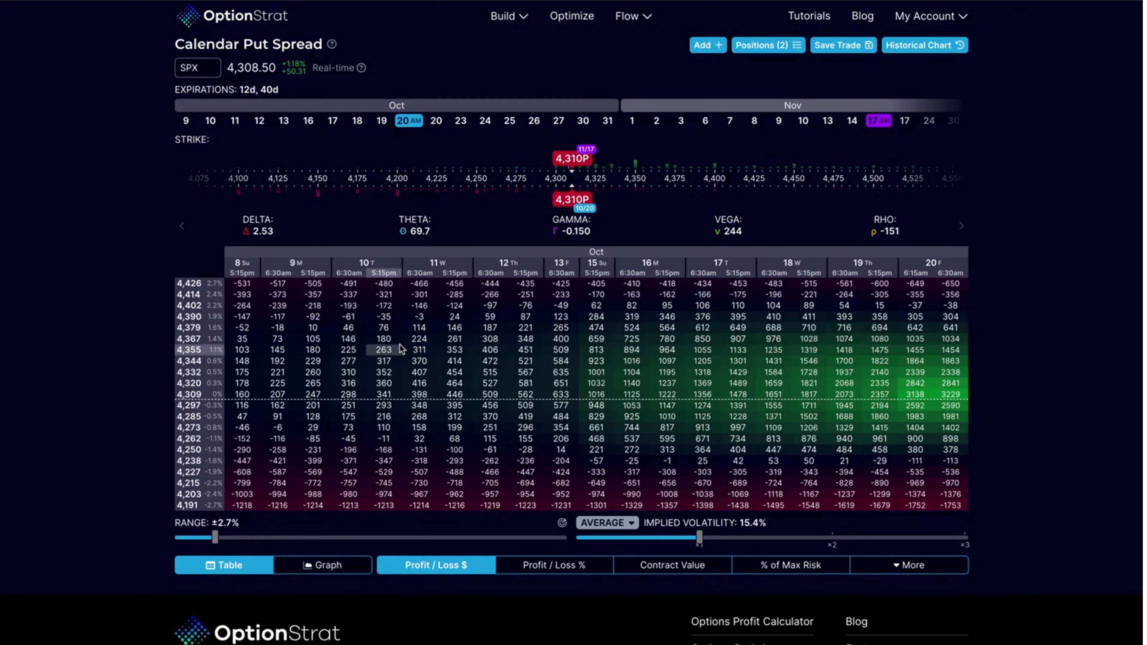
mouse_move(418, 349)
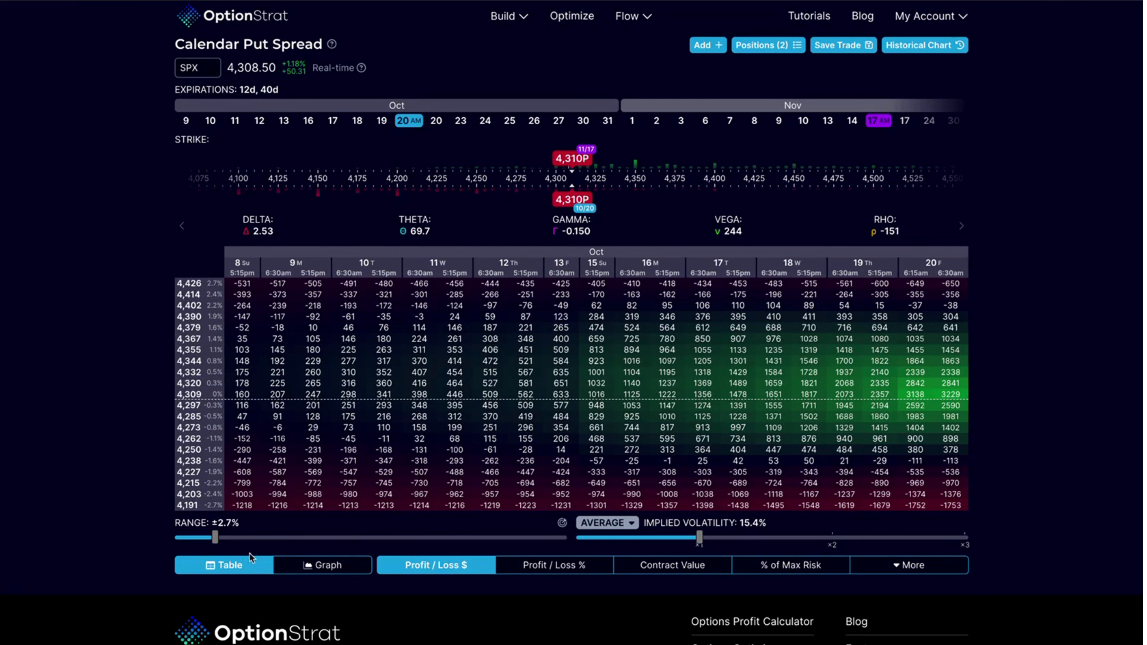
click(322, 565)
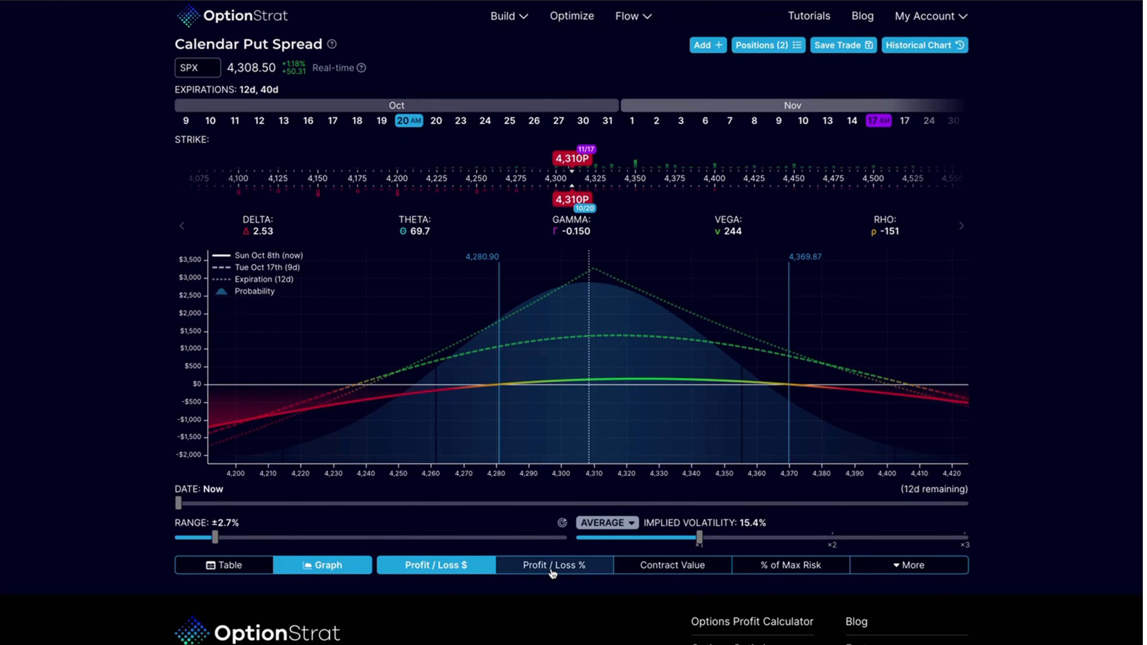
click(551, 565)
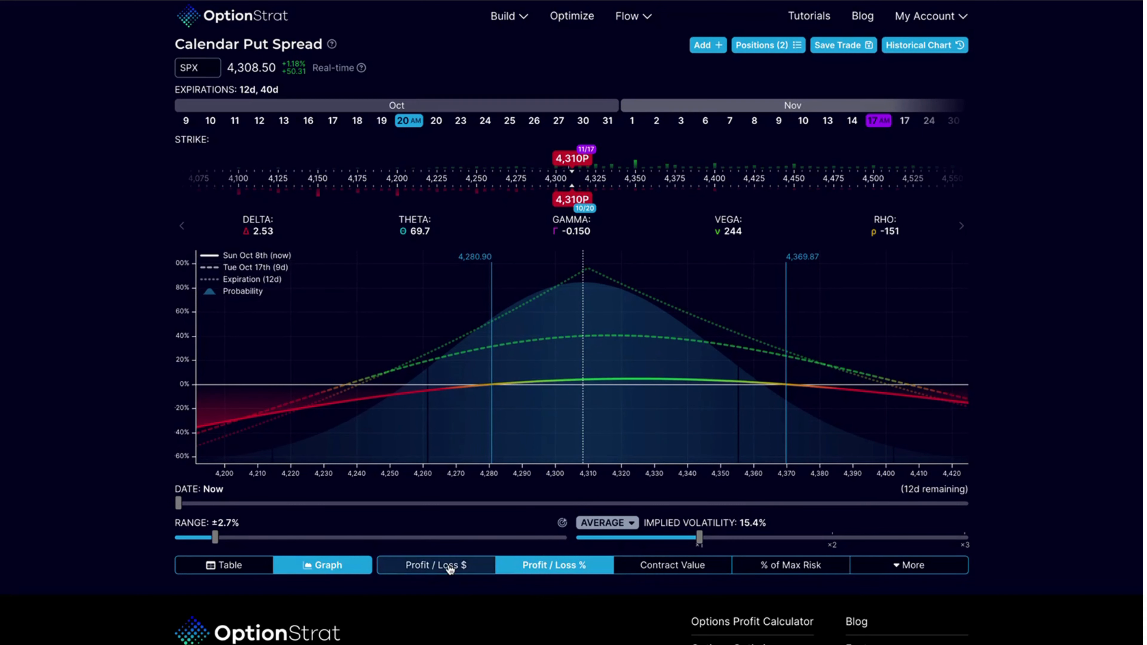
click(436, 565)
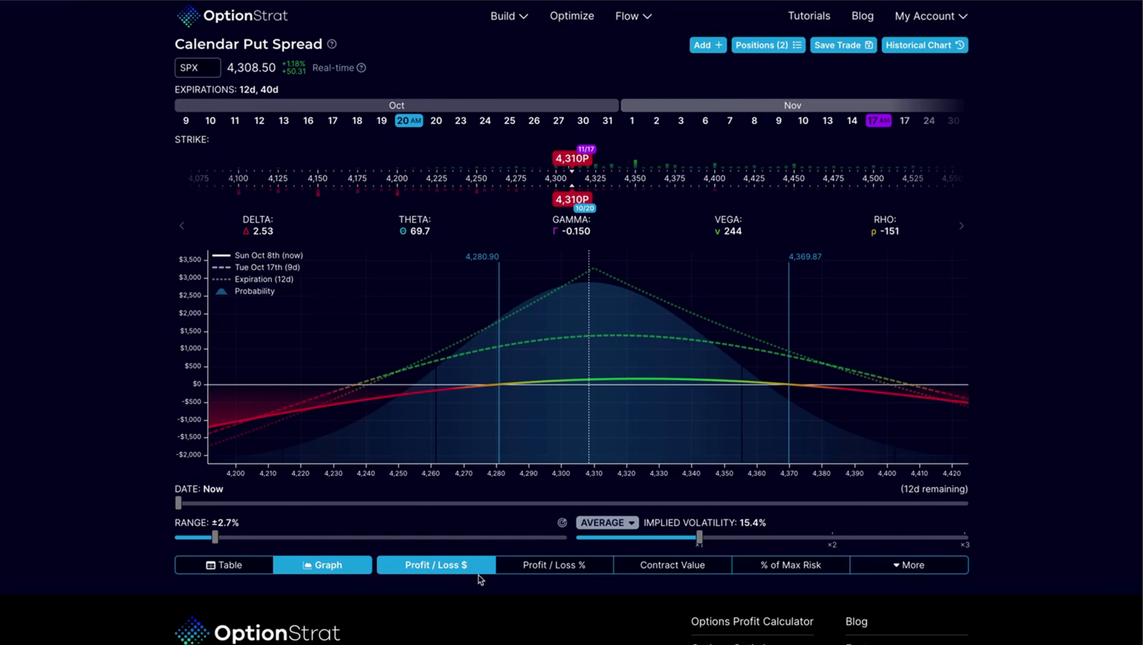
Preview profit at October 11, reset to now, and raise the November put strike to 4,345
drag(179, 503, 369, 499)
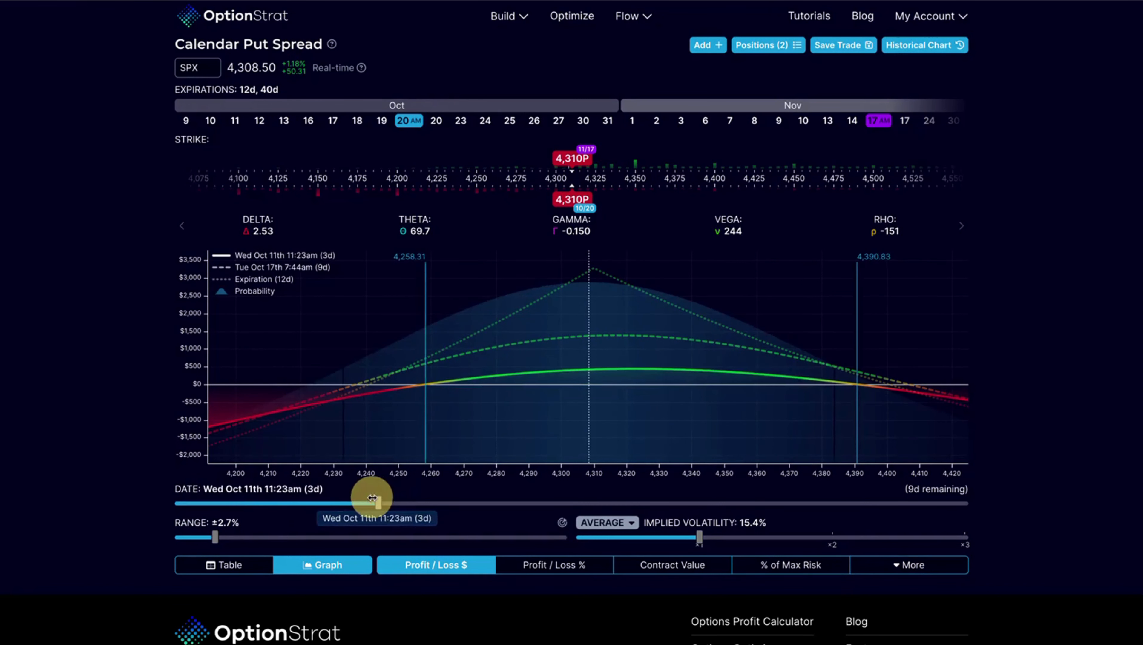
drag(372, 503, 178, 503)
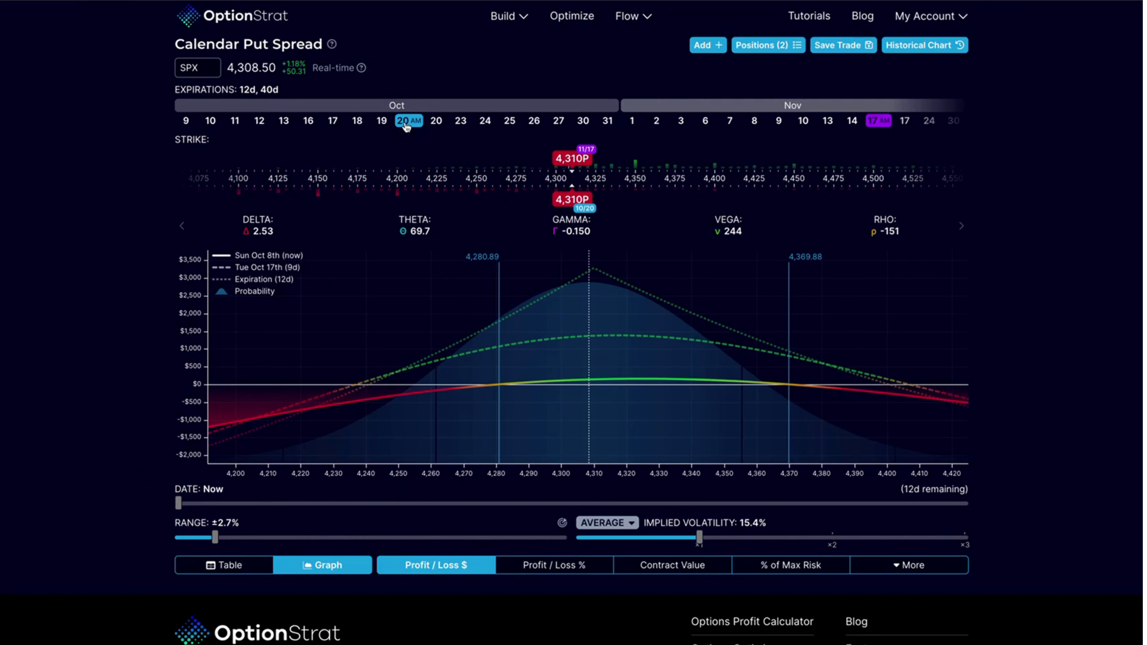
mouse_move(544, 173)
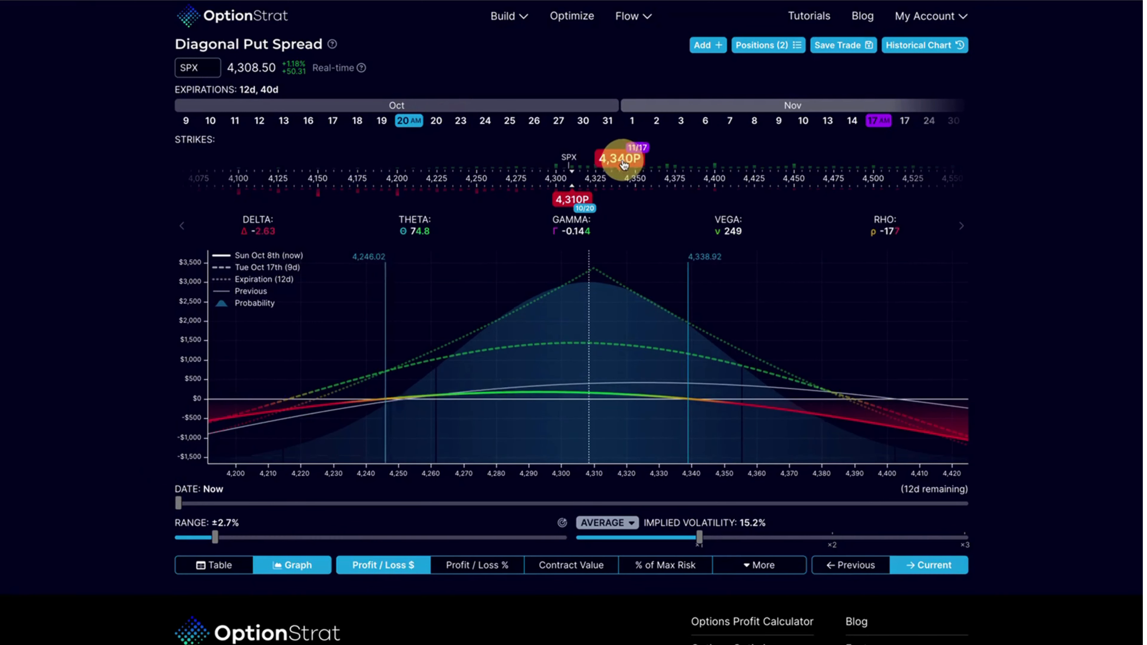
drag(618, 159, 627, 159)
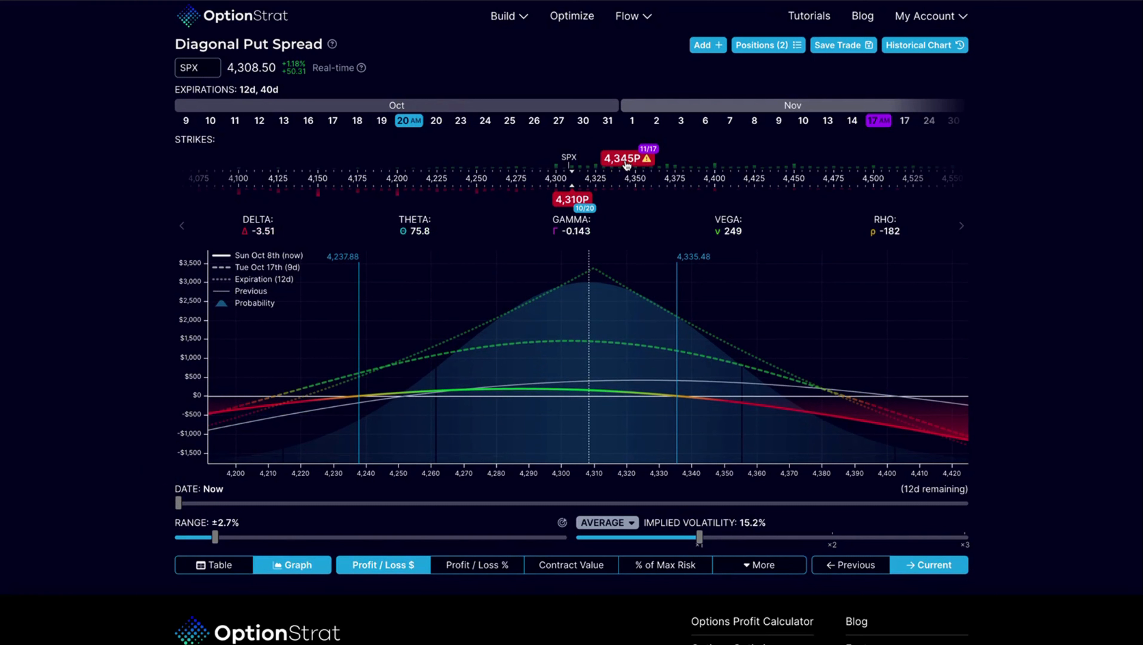